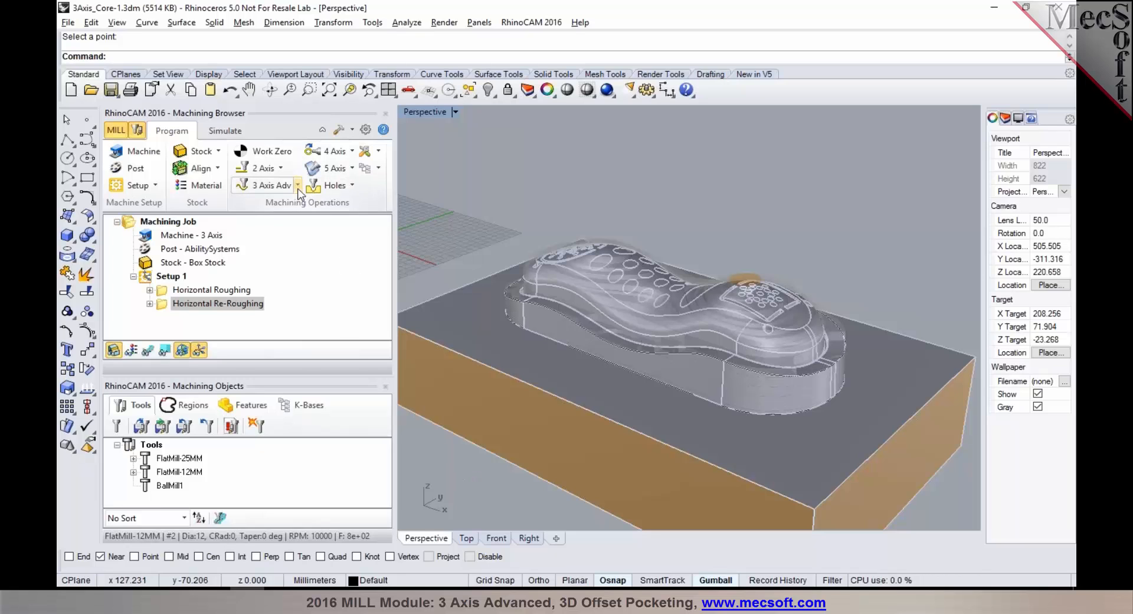
# Start a new 3D Offset Pocketing operation from the 3 Axis Adv list, then discard it unsaved.
pyautogui.click(298, 186)
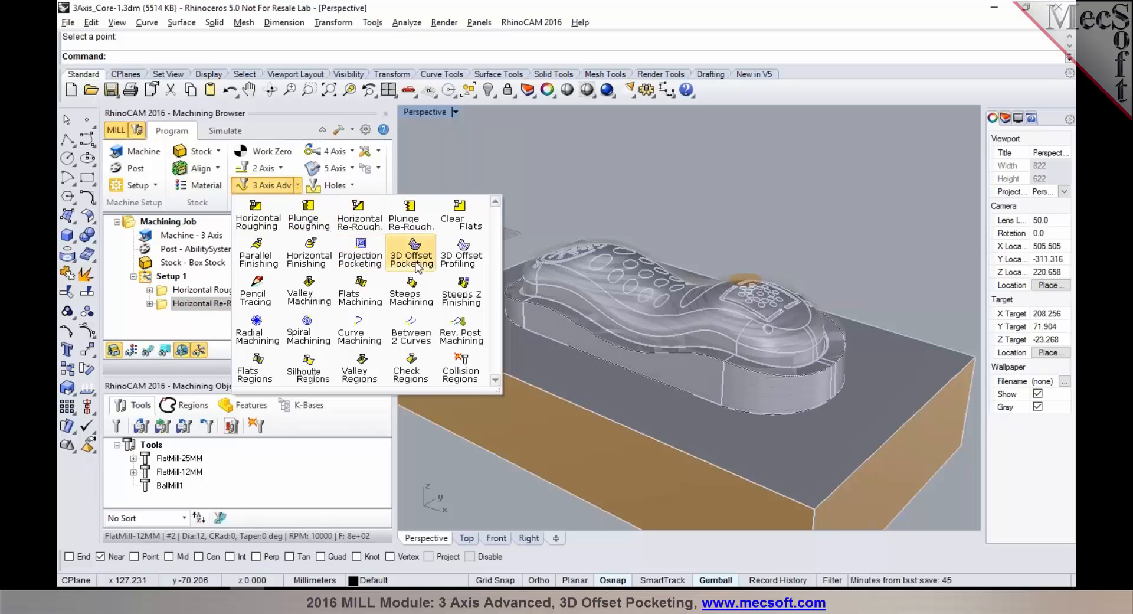
pyautogui.moveTo(412, 259)
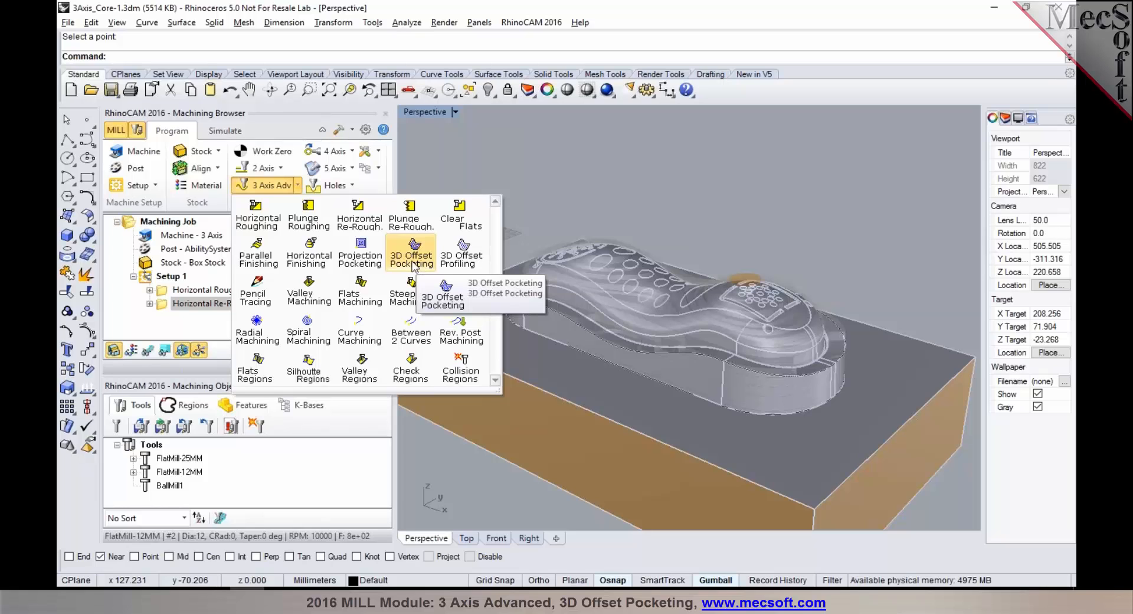
pyautogui.click(410, 255)
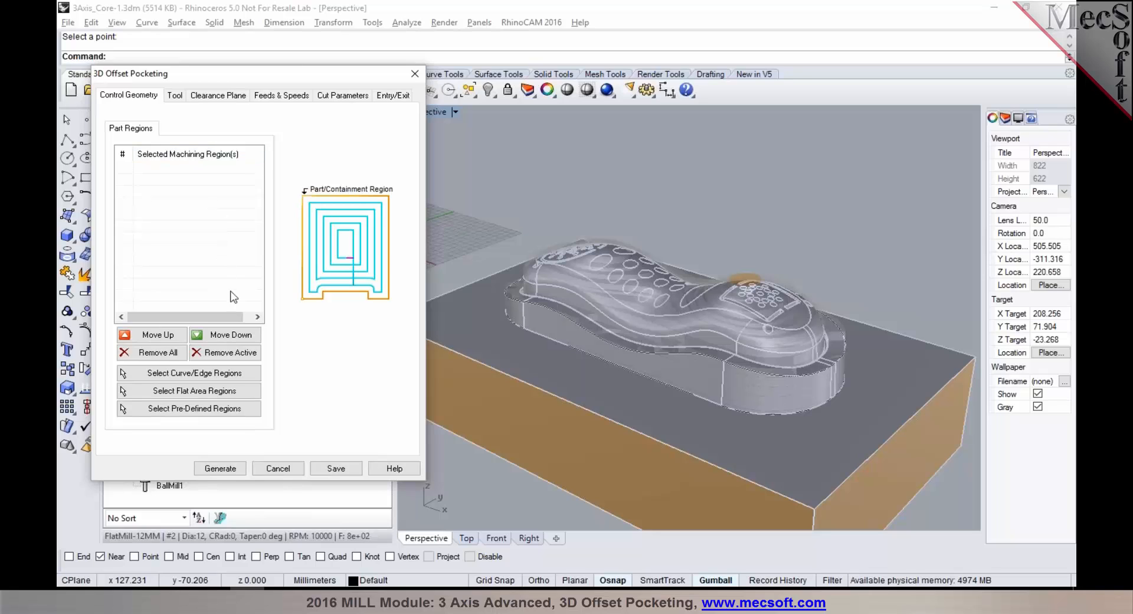
pyautogui.click(279, 469)
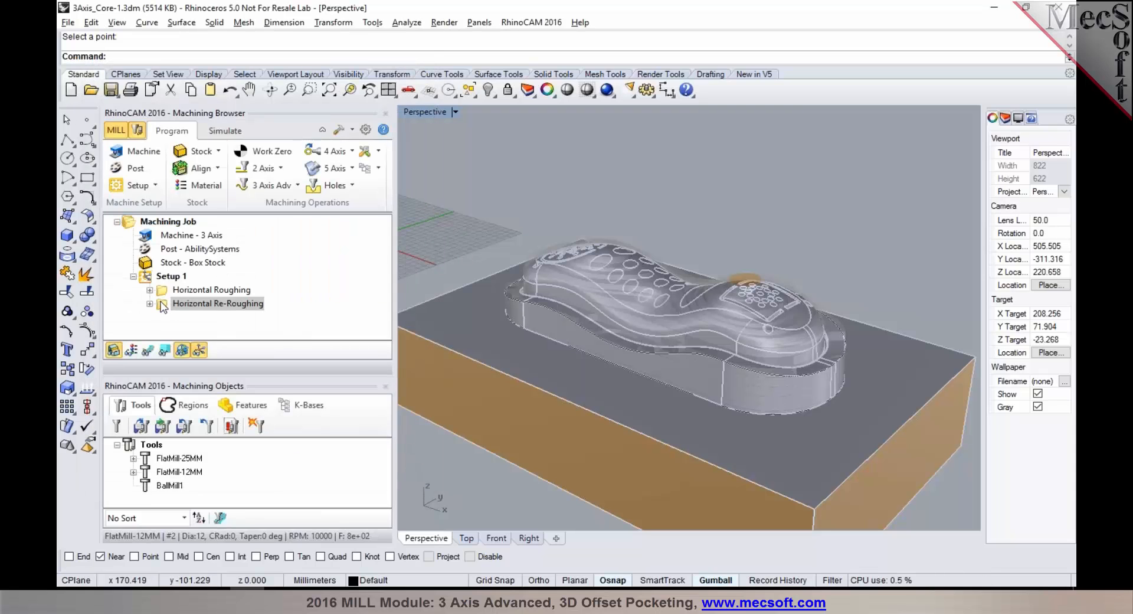
# Review the Horizontal Re-Roughing cut parameters and advanced cut parameters without keeping changes.
pyautogui.doubleClick(218, 303)
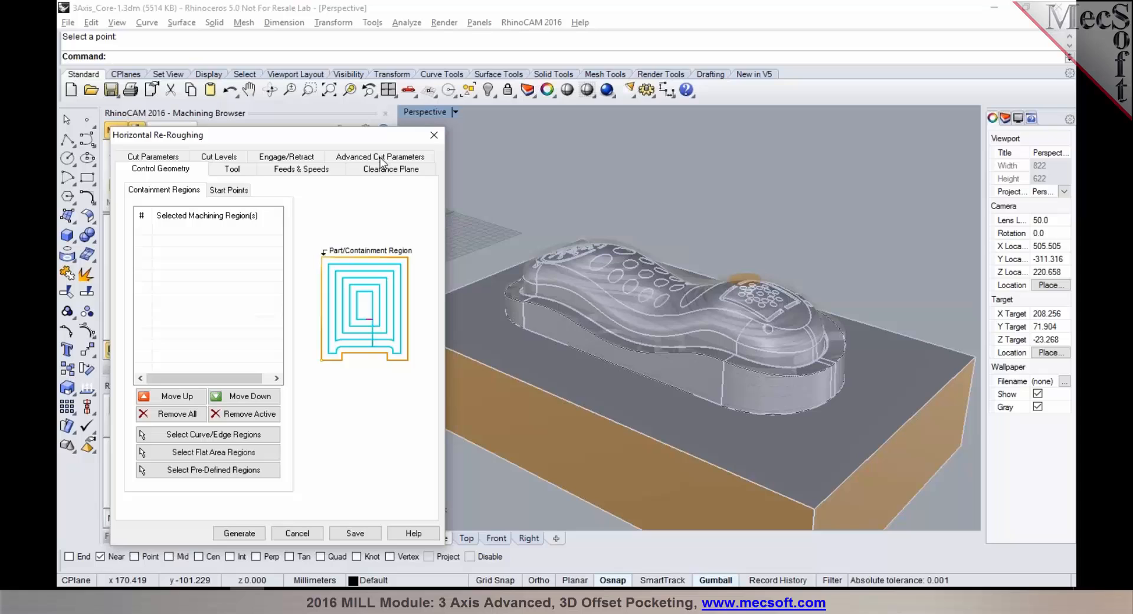
pyautogui.click(381, 157)
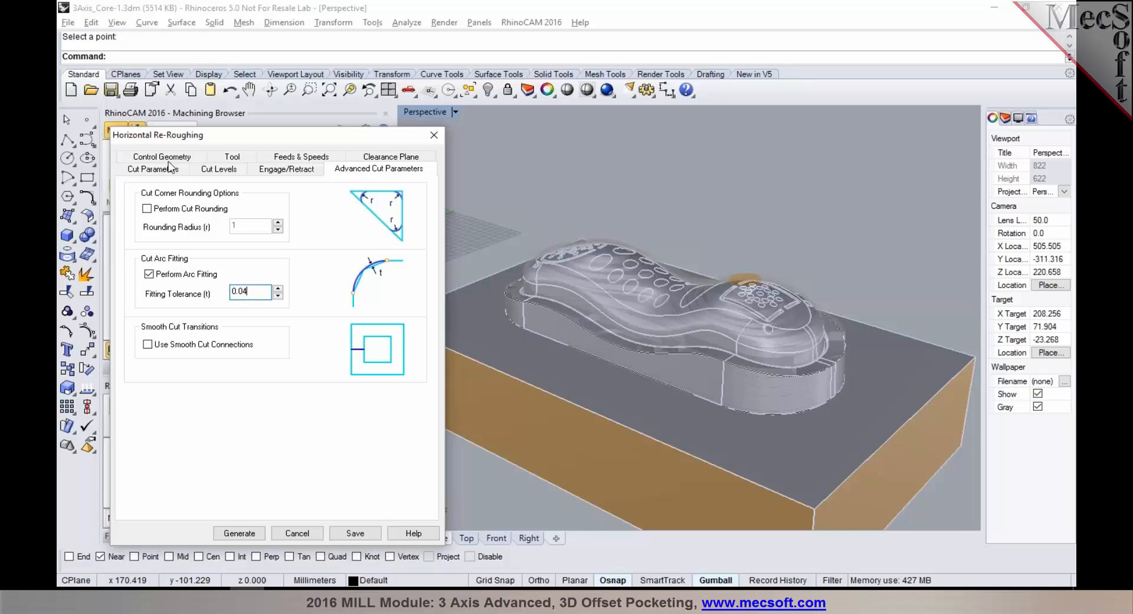
pyautogui.click(151, 169)
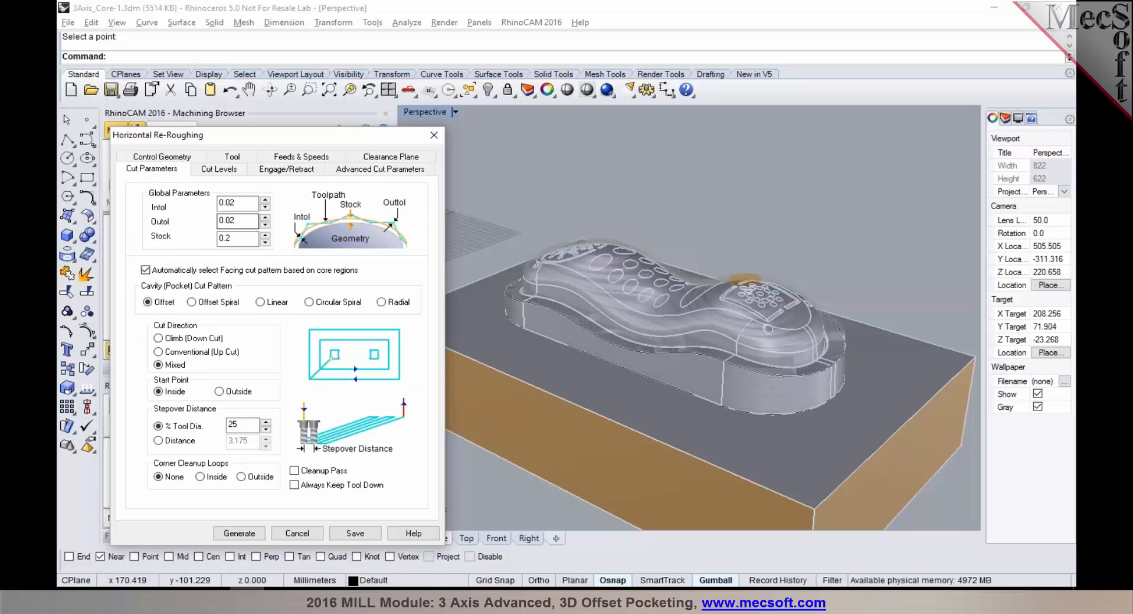
pyautogui.click(378, 169)
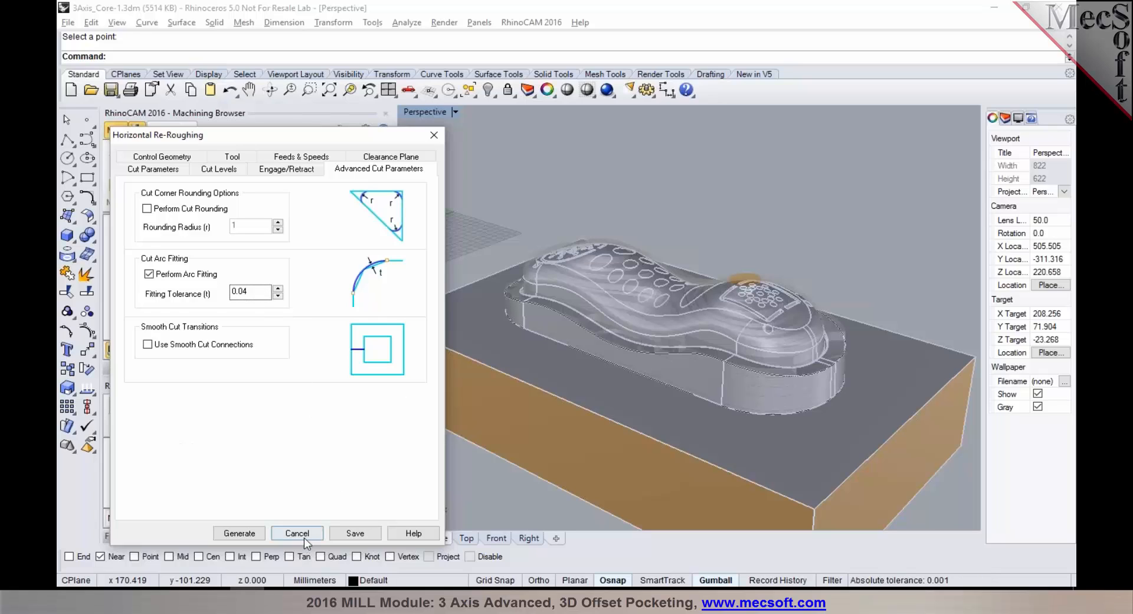
pyautogui.click(297, 533)
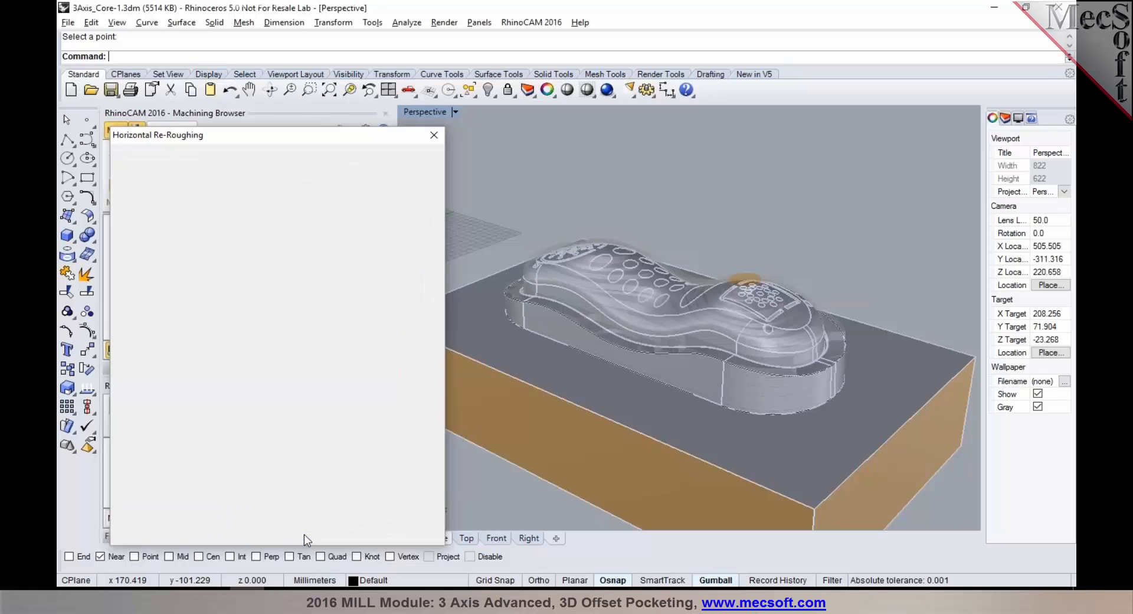
# Preview the simulated roughing stock, return to Program and show the 3 Axis Adv operations list.
pyautogui.click(434, 135)
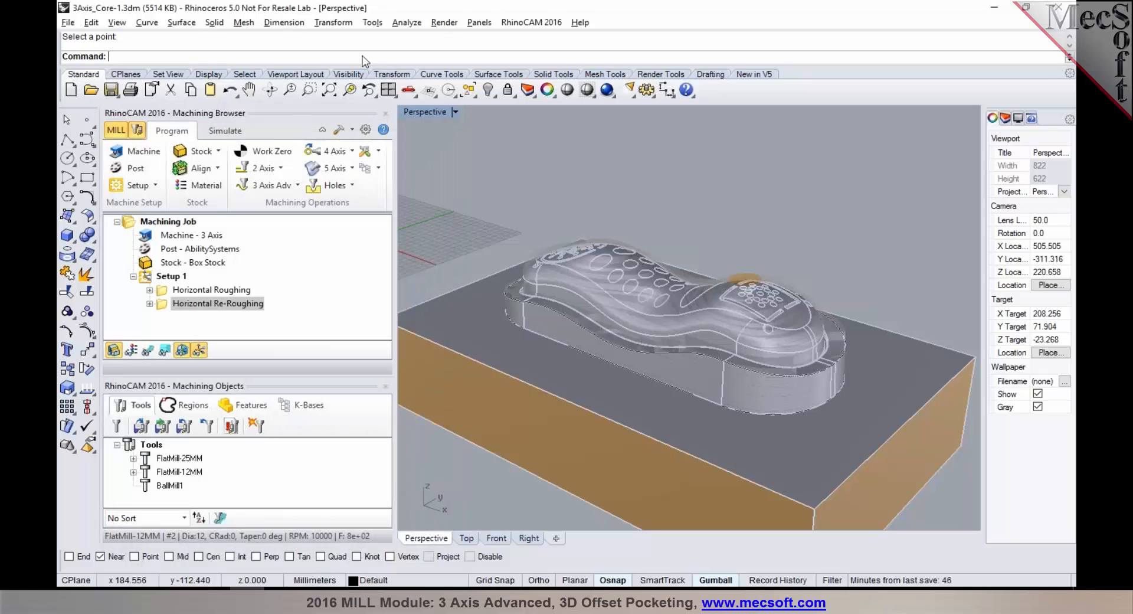
pyautogui.click(225, 131)
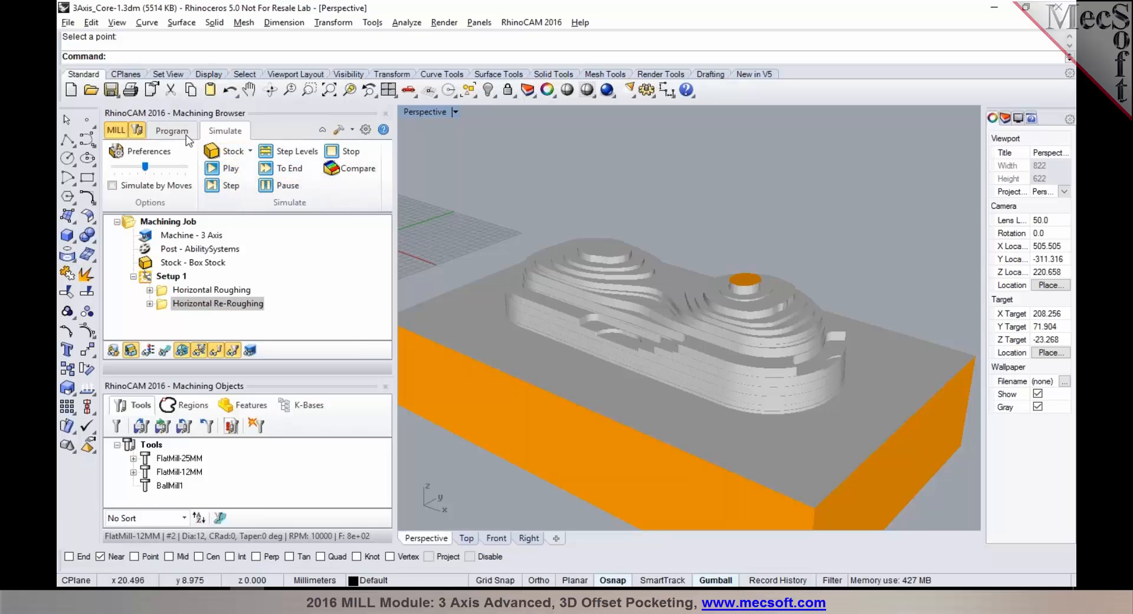
pyautogui.click(172, 131)
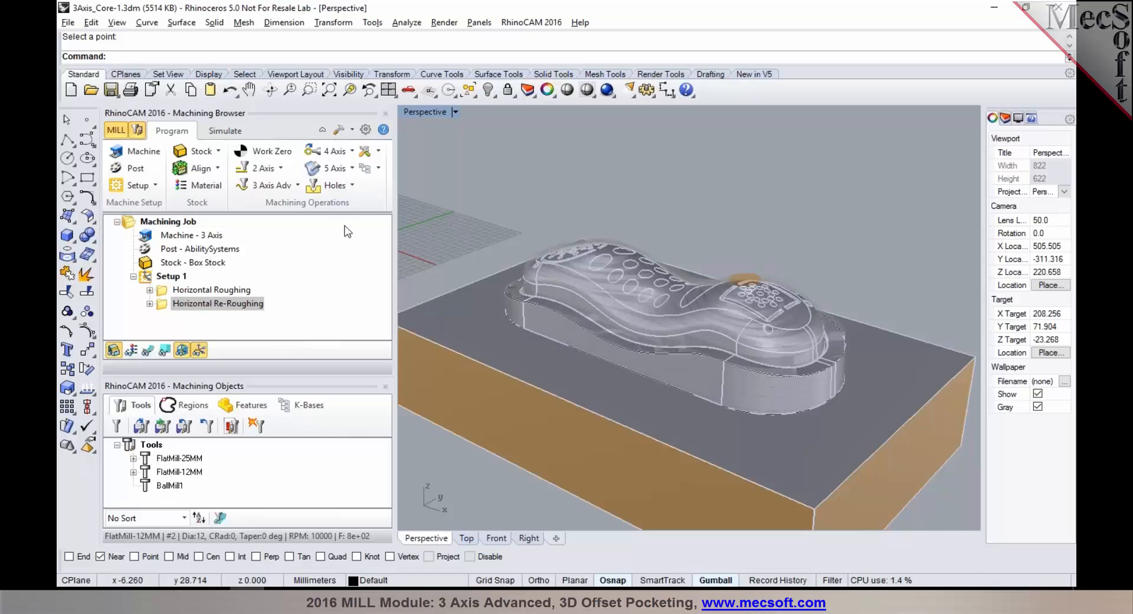
pyautogui.click(266, 185)
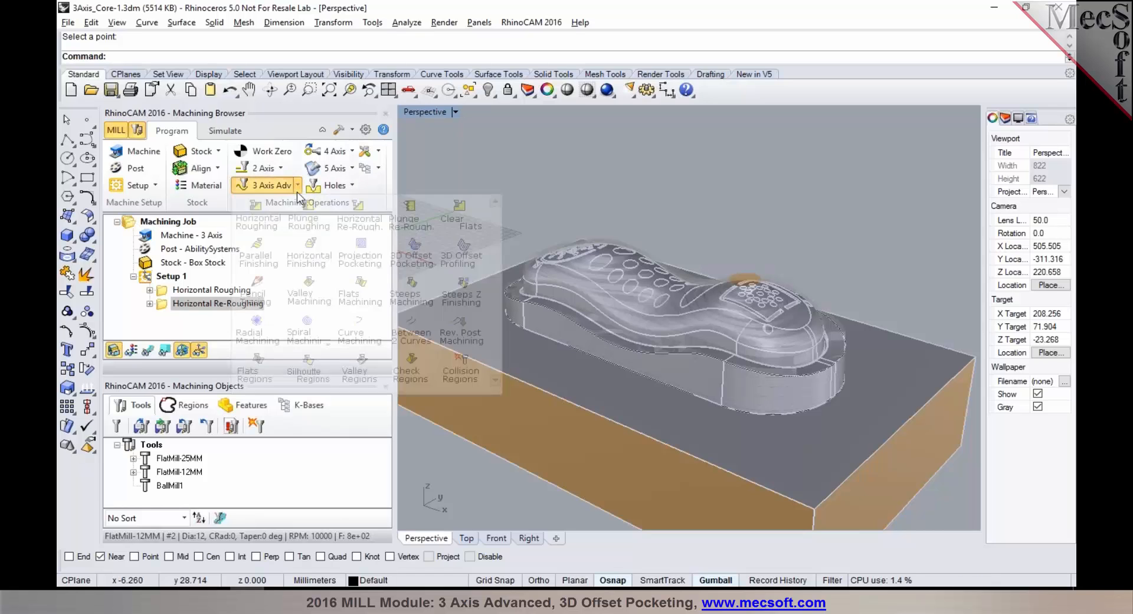
pyautogui.click(294, 185)
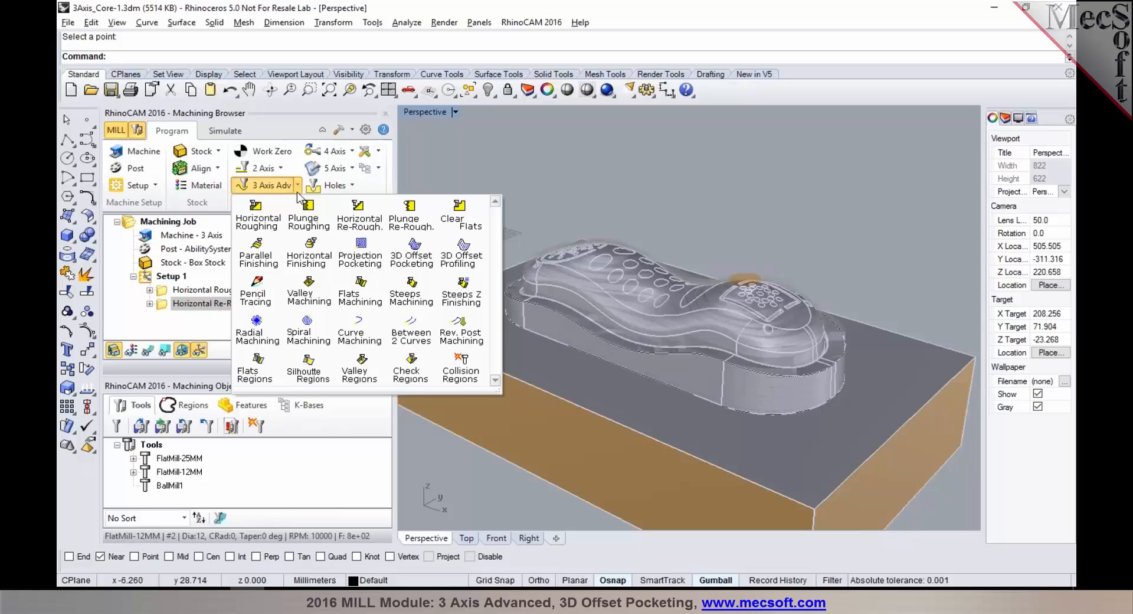
pyautogui.moveTo(309, 214)
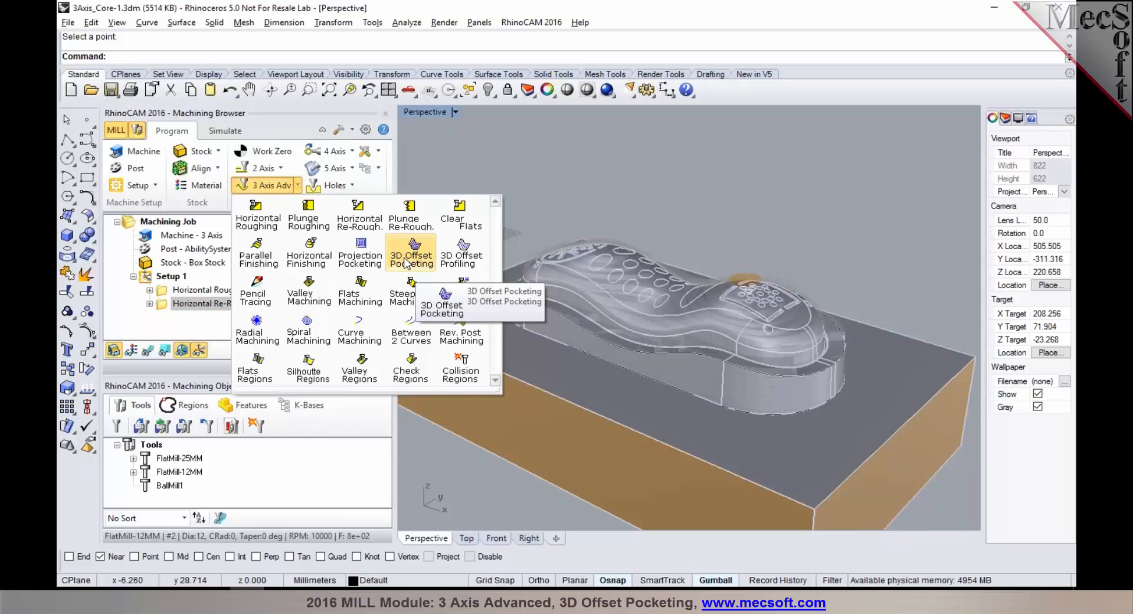
# Begin 3D Offset Pocketing and pick the outline curve around the part's base as its region.
pyautogui.click(411, 252)
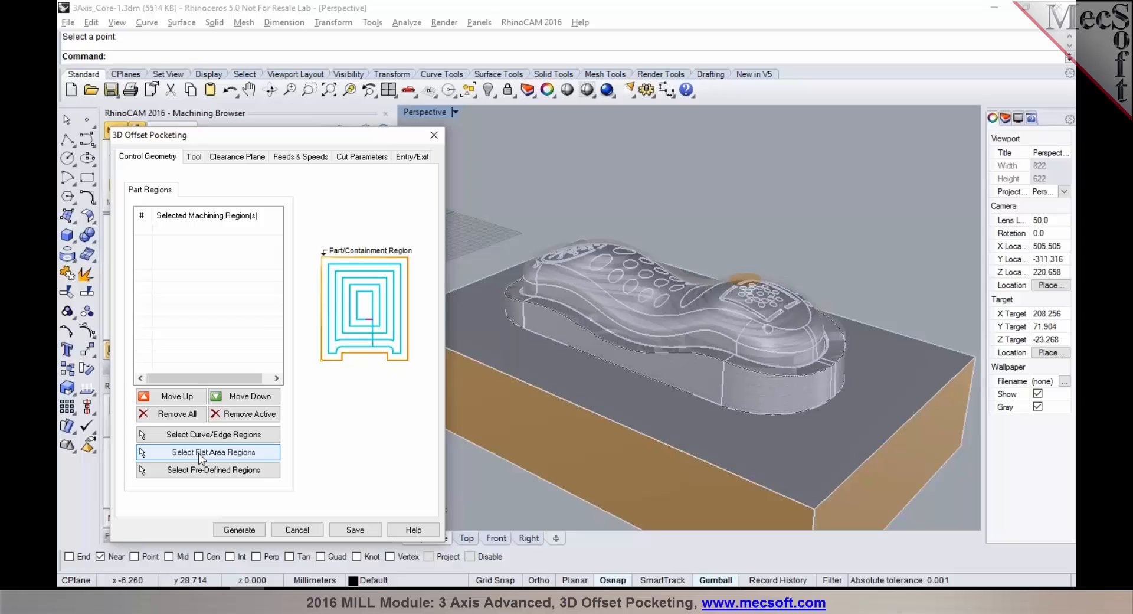
pyautogui.moveTo(201, 435)
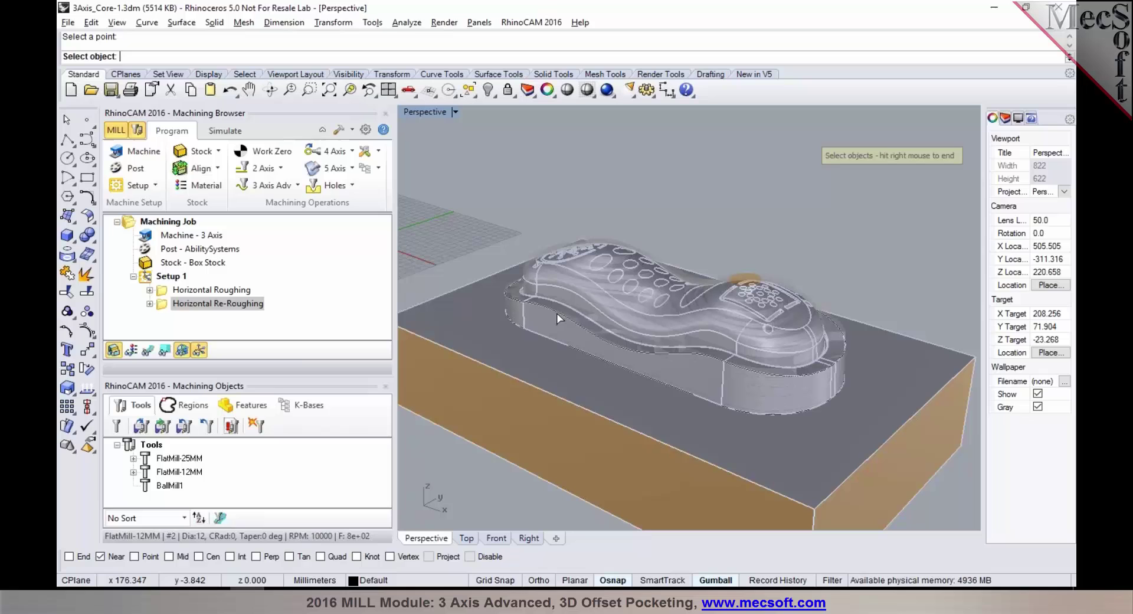
pyautogui.click(559, 318)
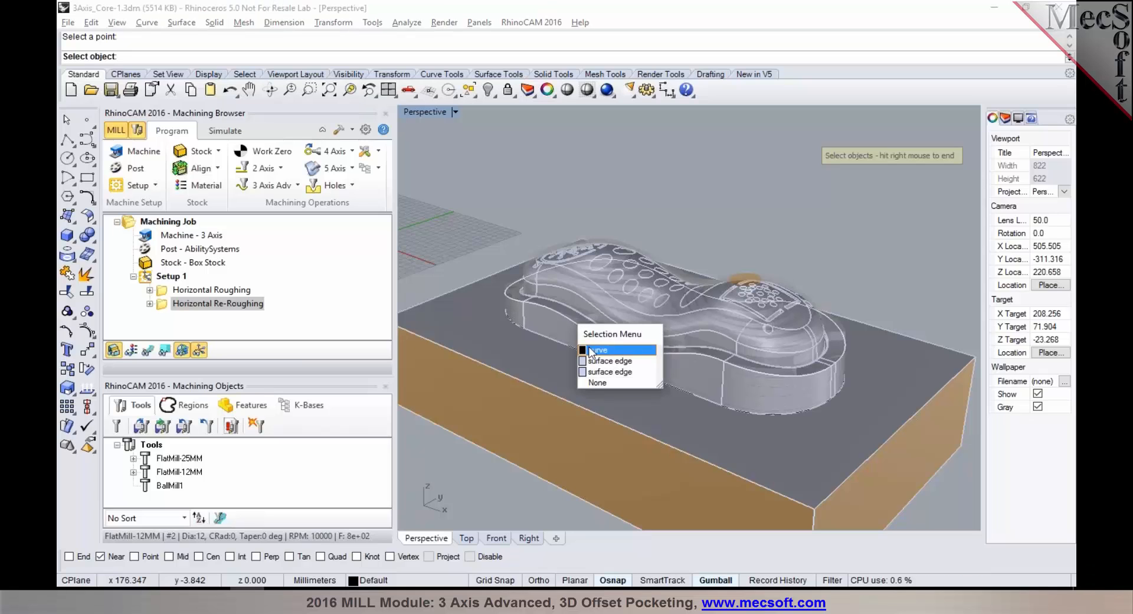
pyautogui.click(600, 349)
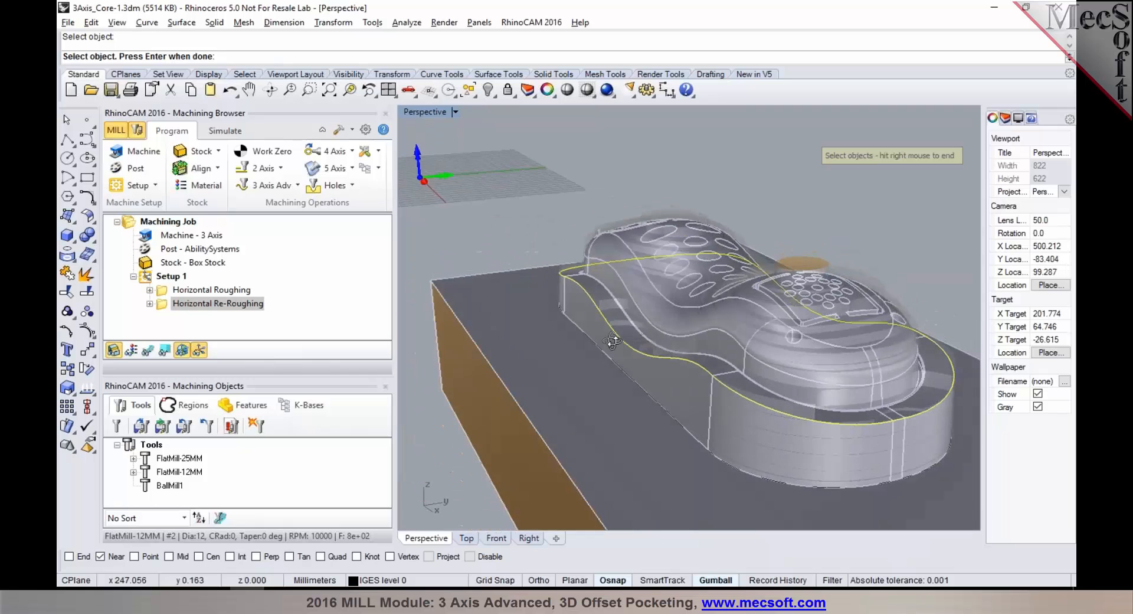
pyautogui.moveTo(610, 340); pyautogui.dragTo(622, 326)
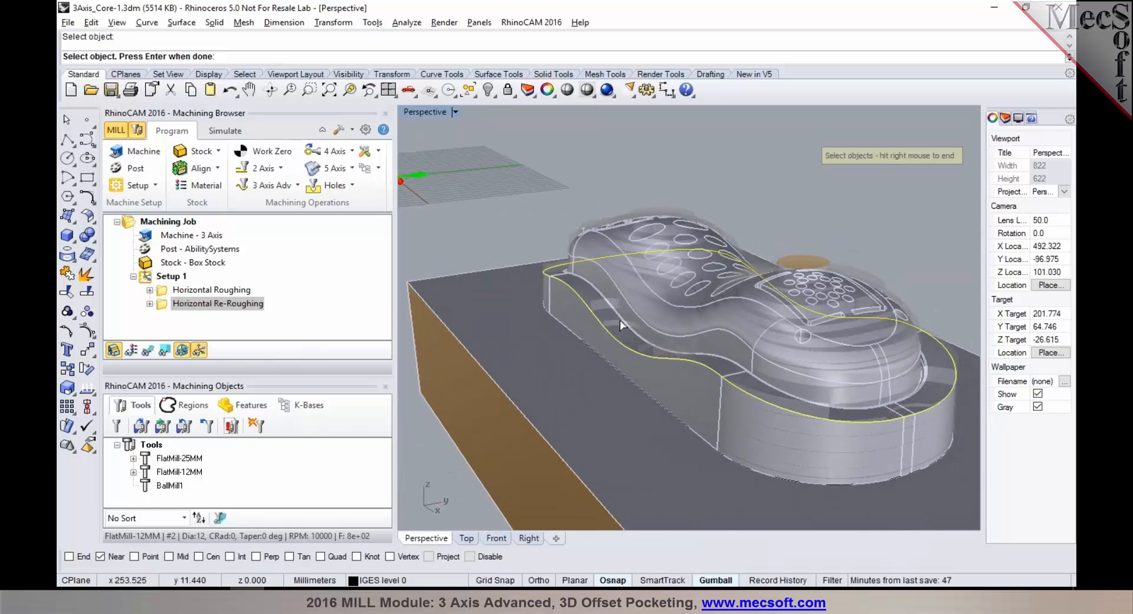
pyautogui.moveTo(656, 376)
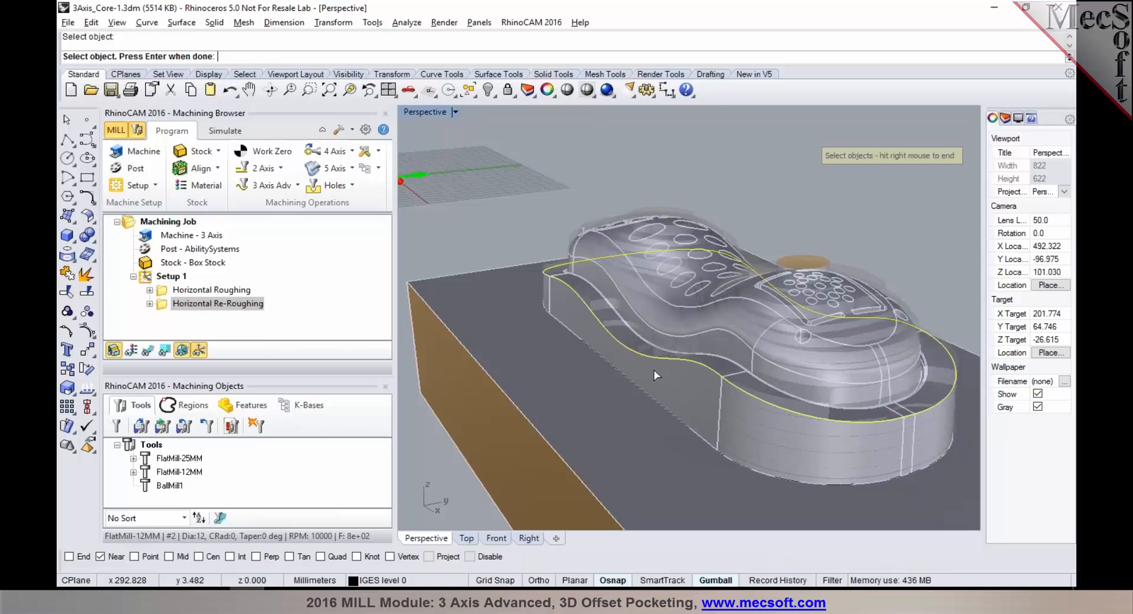
pyautogui.moveTo(642, 358)
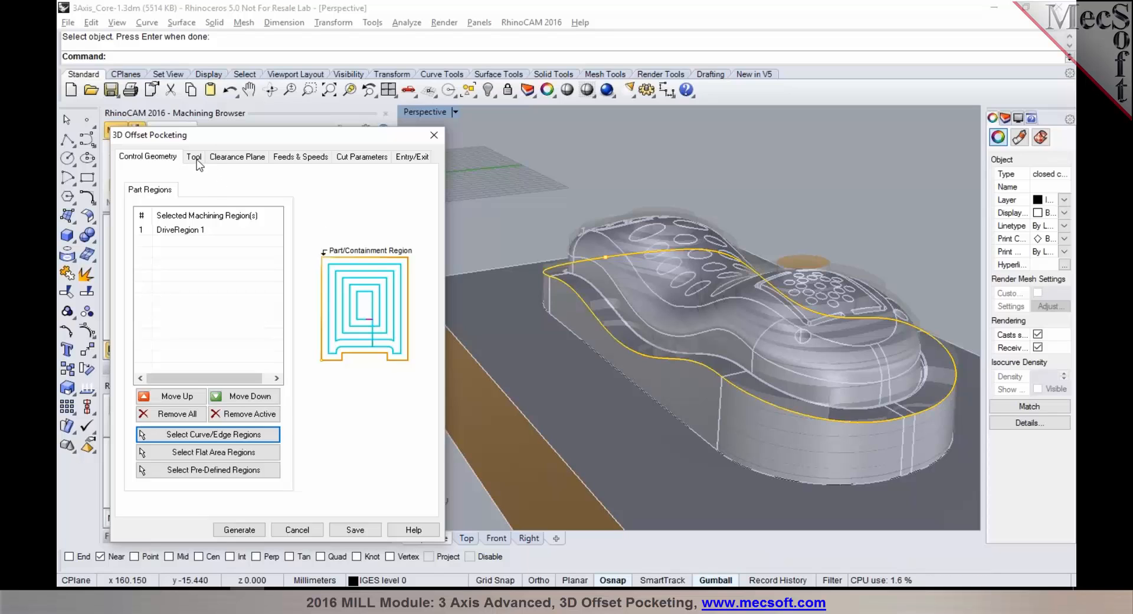
# Choose BallMill1, the 6 mm ball mill, as the operation's cutting tool.
pyautogui.click(194, 157)
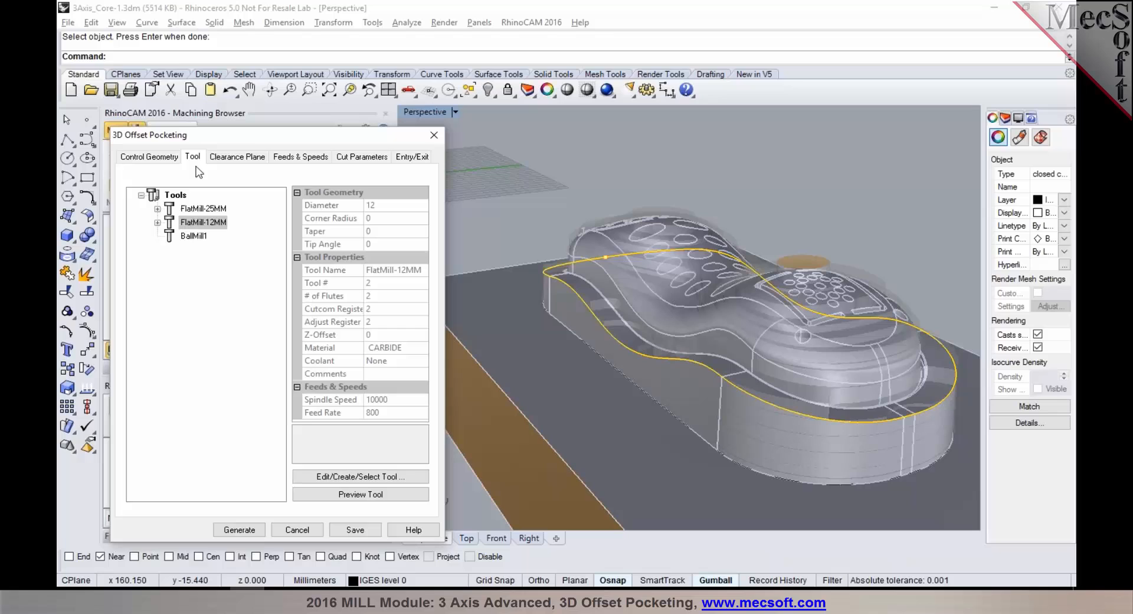
pyautogui.click(193, 236)
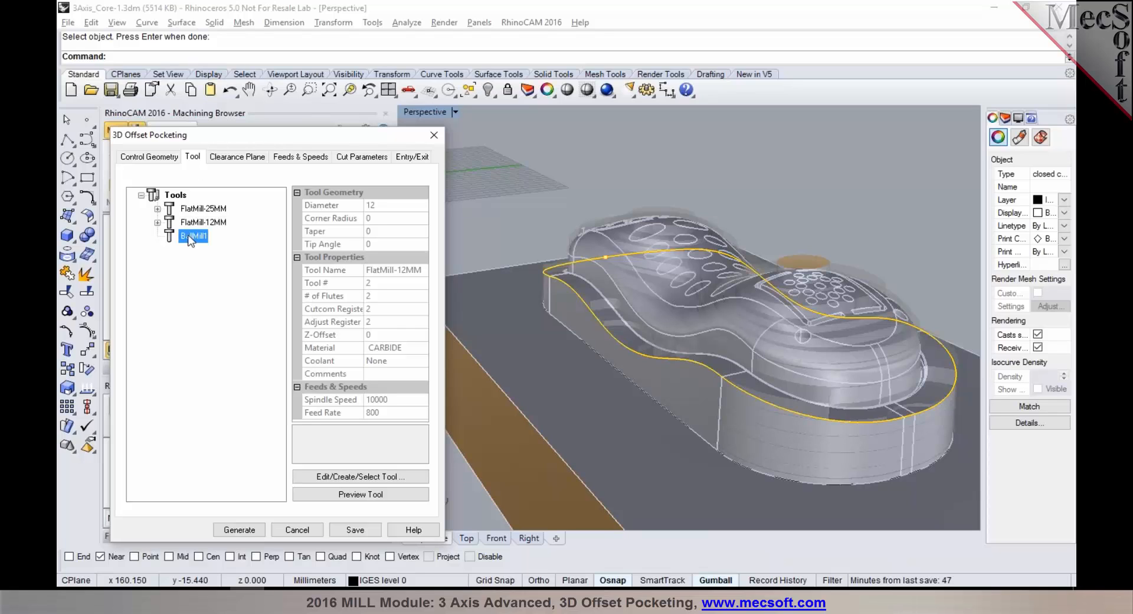
pyautogui.click(191, 236)
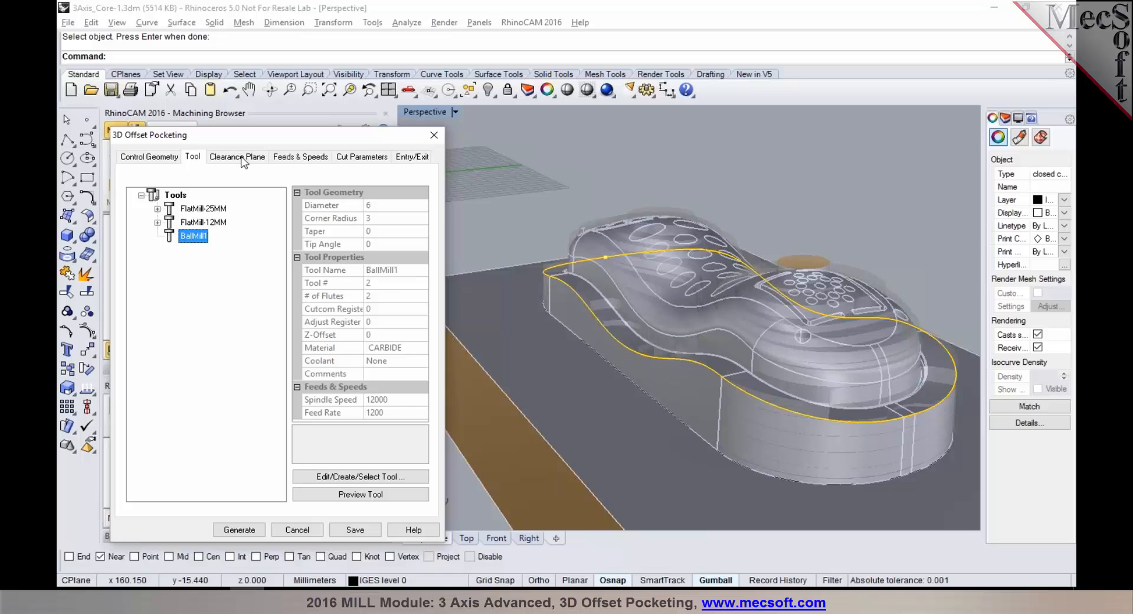
# Set the clearance plane to skim between cuts with a skim clearance of 2.
pyautogui.click(236, 157)
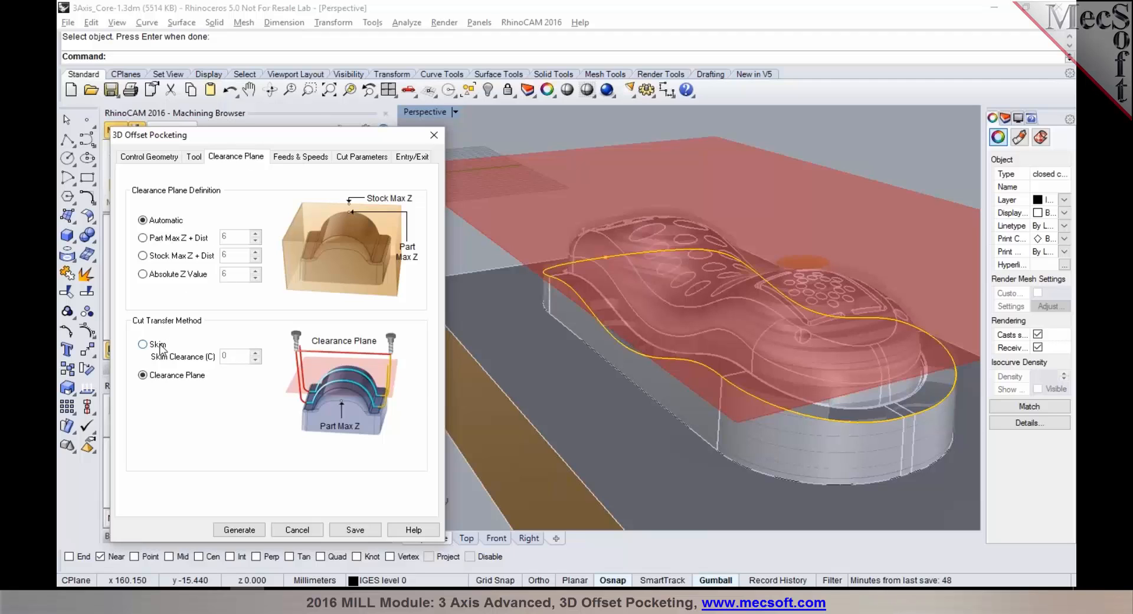
pyautogui.click(142, 345)
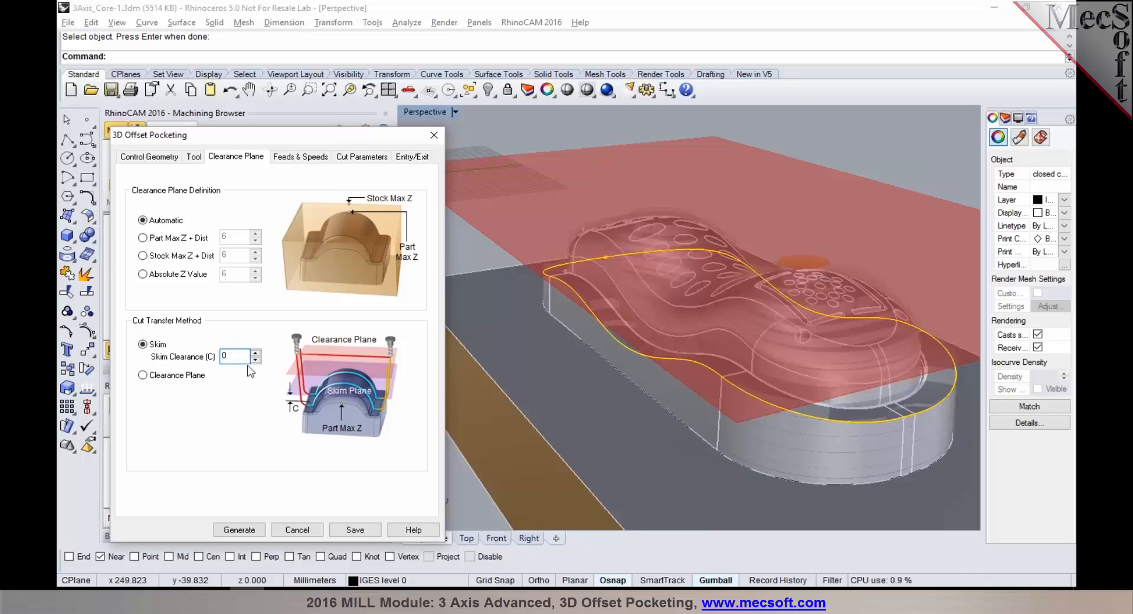
pyautogui.click(233, 357)
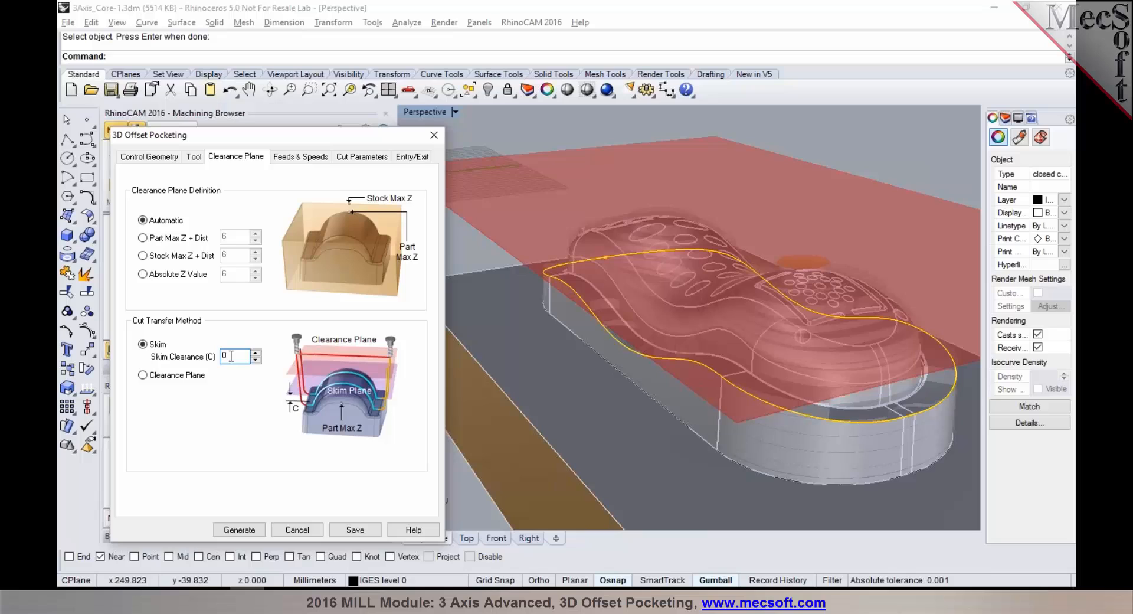
pyautogui.write('2')
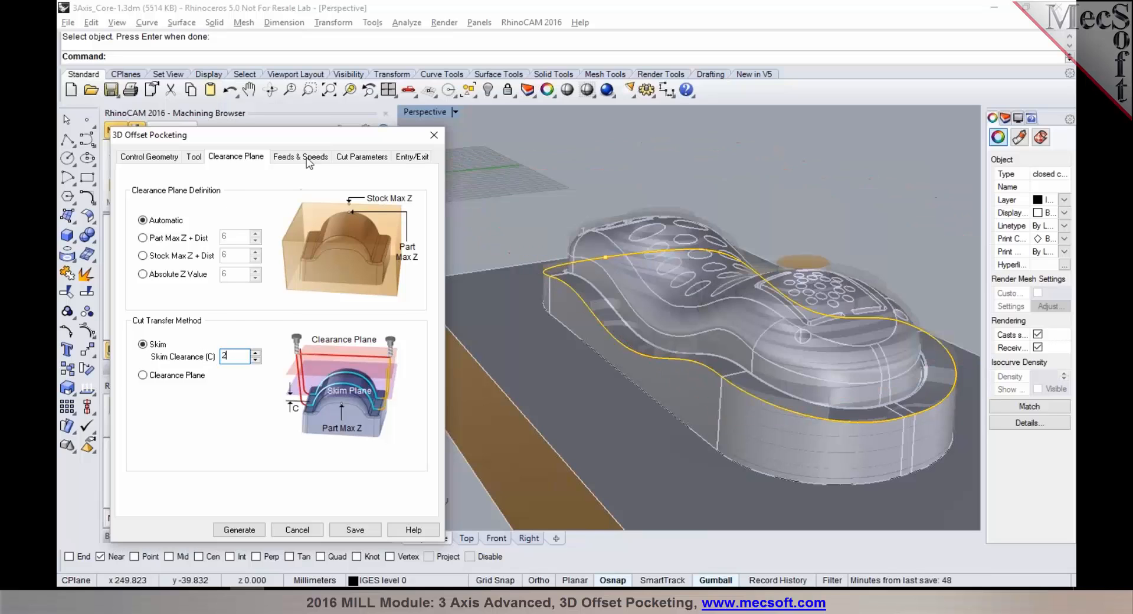
pyautogui.click(361, 157)
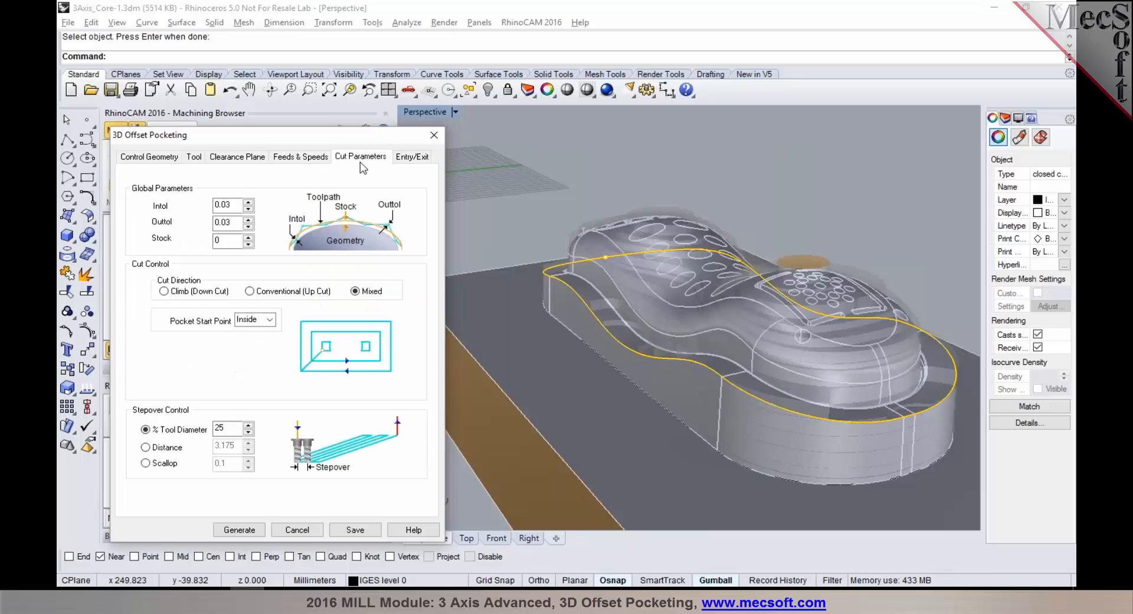
pyautogui.moveTo(310, 142)
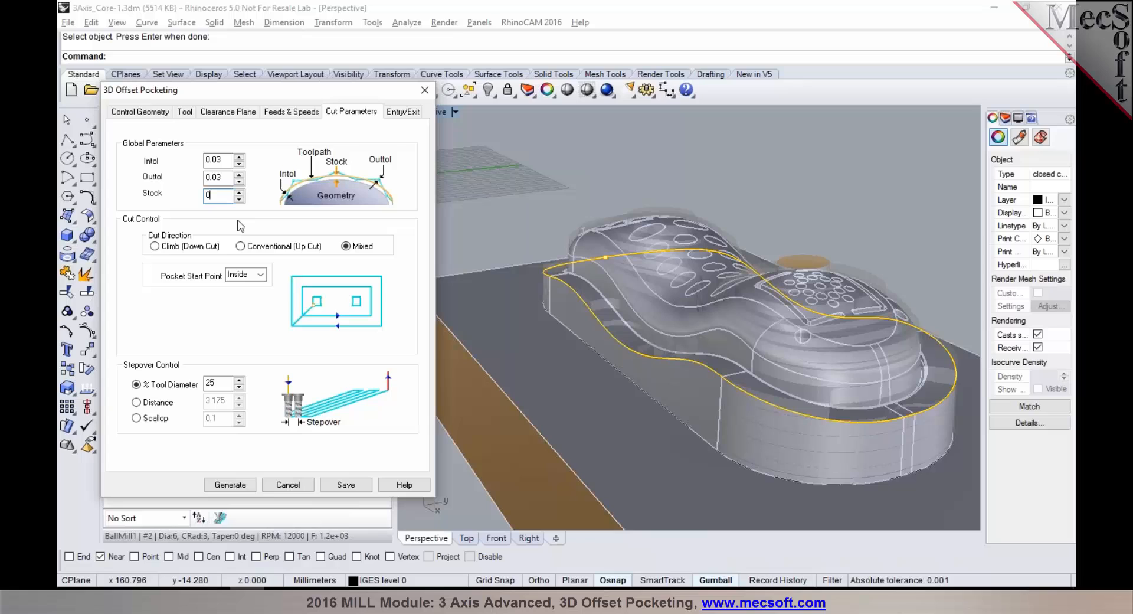
# Commit a zero stock allowance, keeping 0.03 tolerances and mixed cut direction.
pyautogui.click(217, 196)
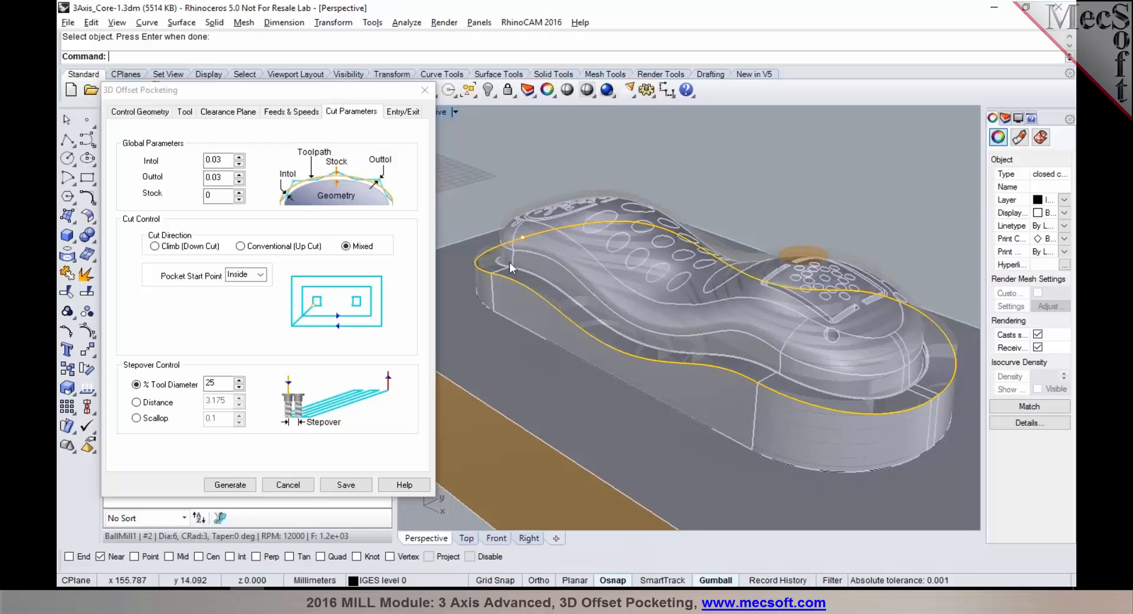
pyautogui.moveTo(729, 312)
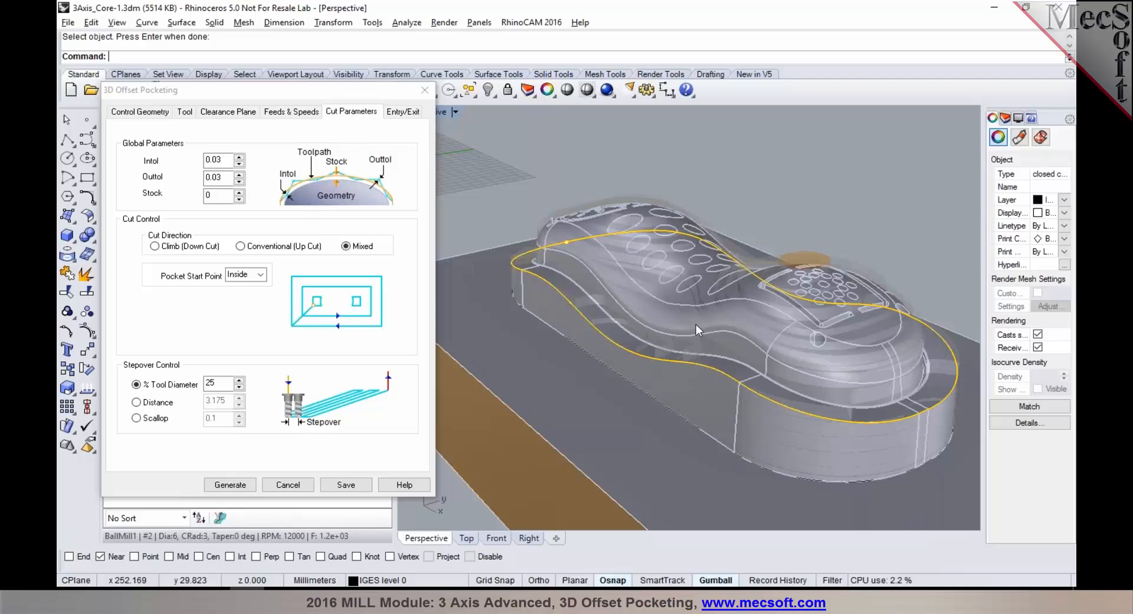
pyautogui.moveTo(685, 270)
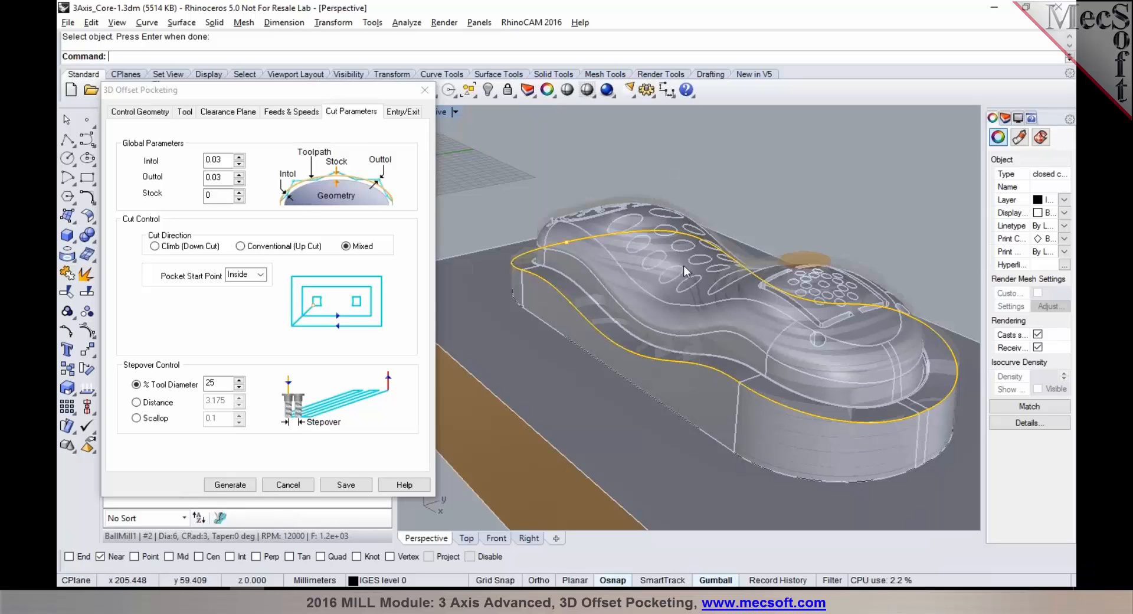
pyautogui.moveTo(722, 274)
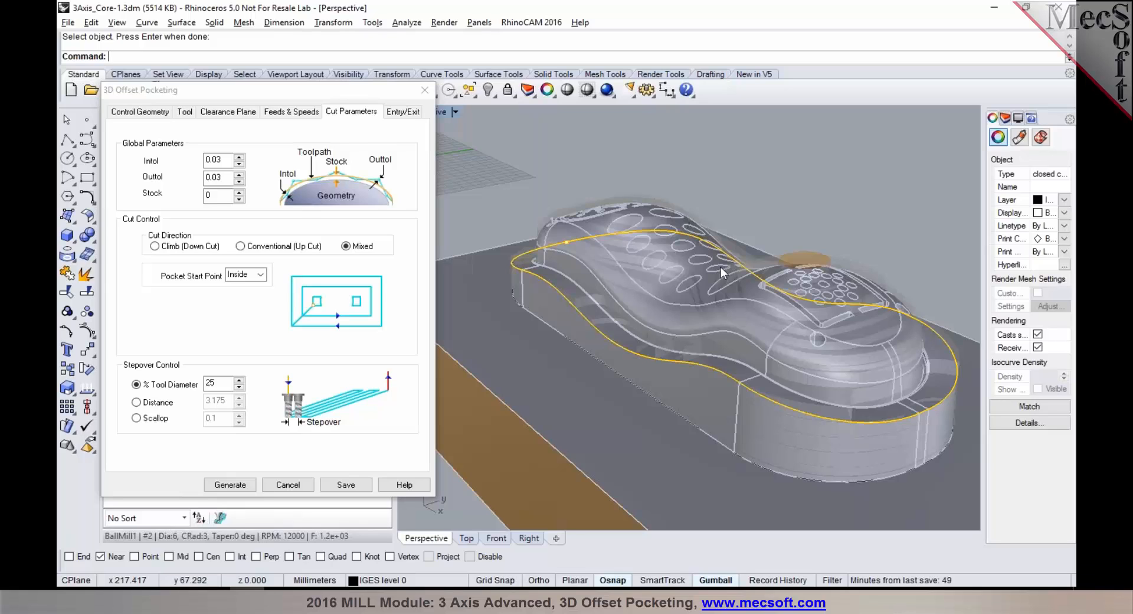
pyautogui.moveTo(753, 293)
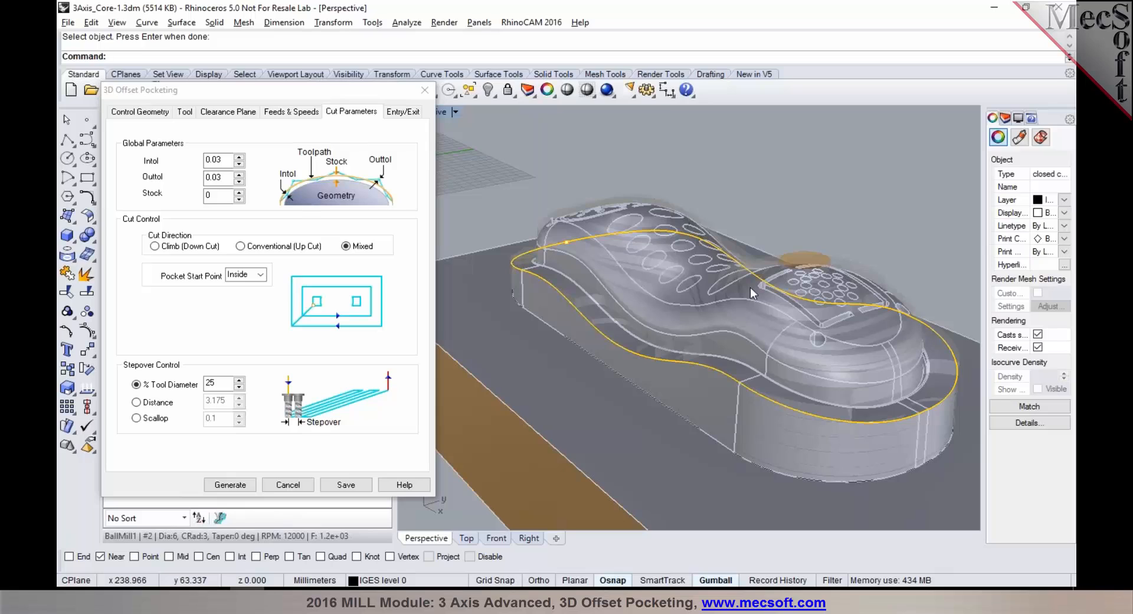
pyautogui.moveTo(760, 271)
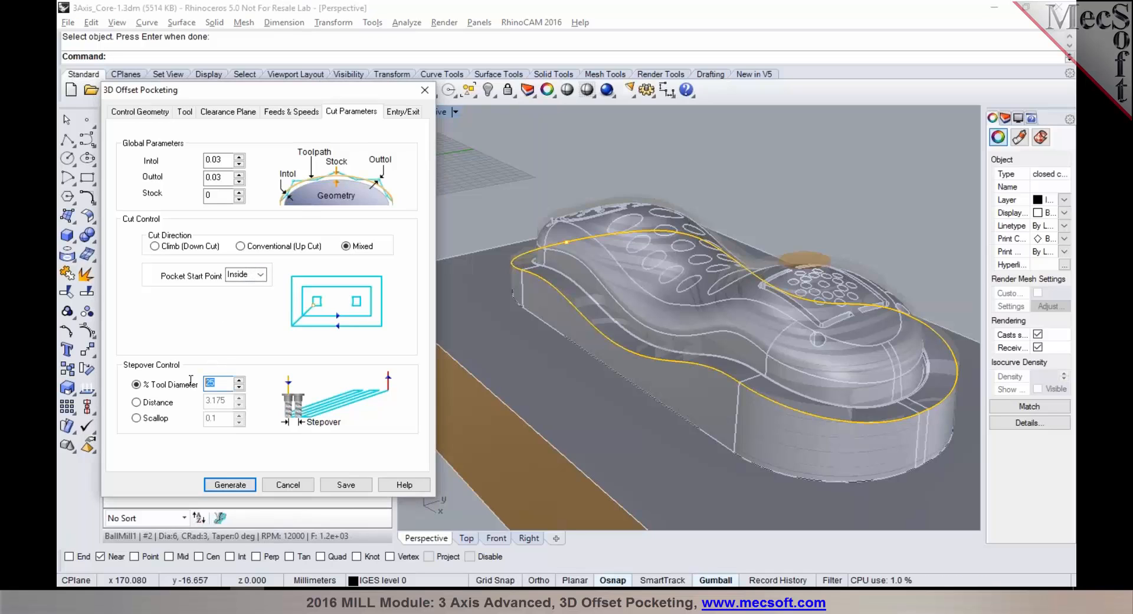
# Enter a 10% tool-diameter stepover and generate the 3D Offset Pocketing toolpath.
pyautogui.write('1')
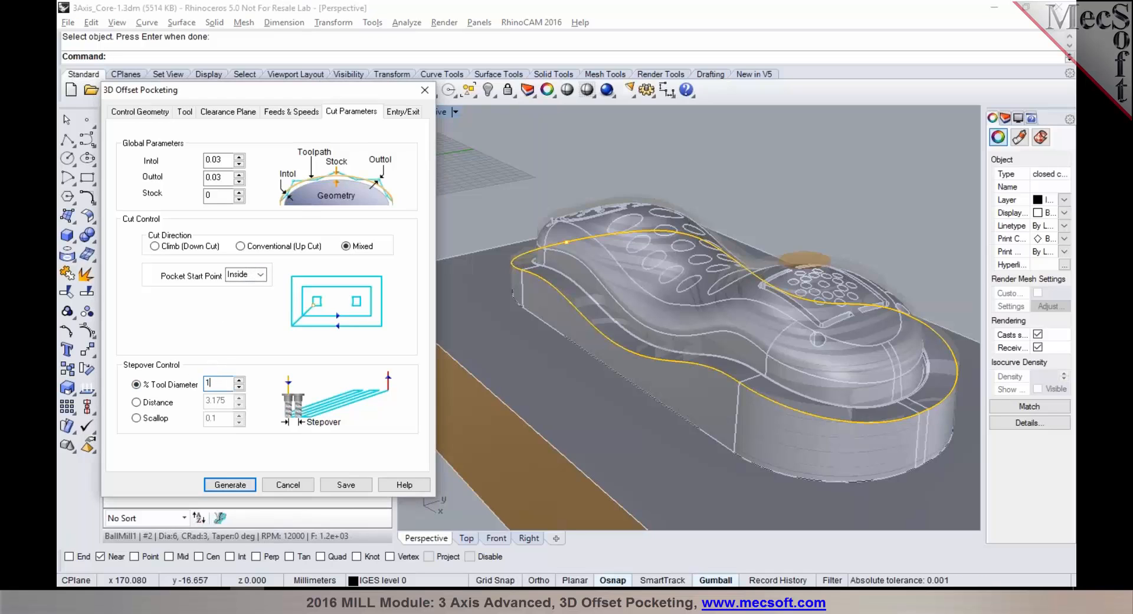
pyautogui.write('10')
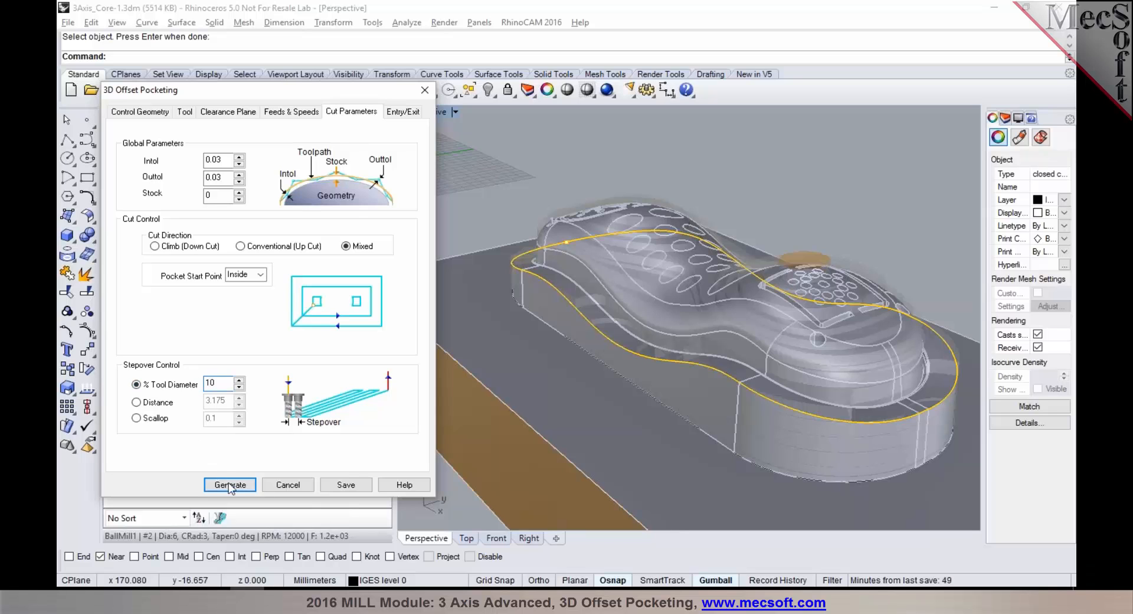
pyautogui.click(229, 485)
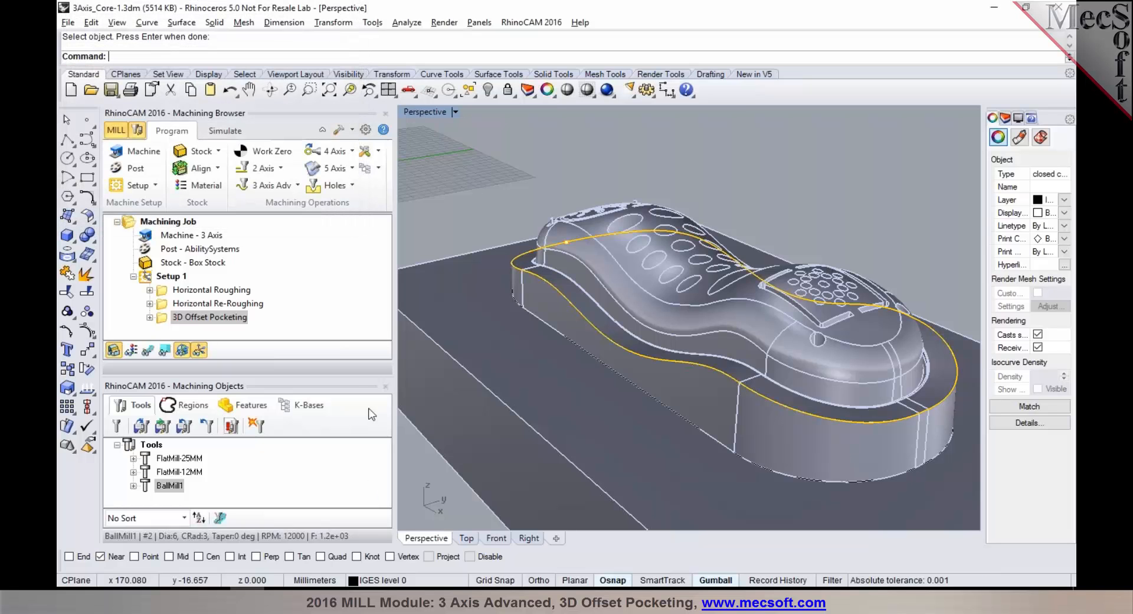
# Toggle toolpath visibility to show the dense offset passes over the core surface.
pyautogui.click(147, 350)
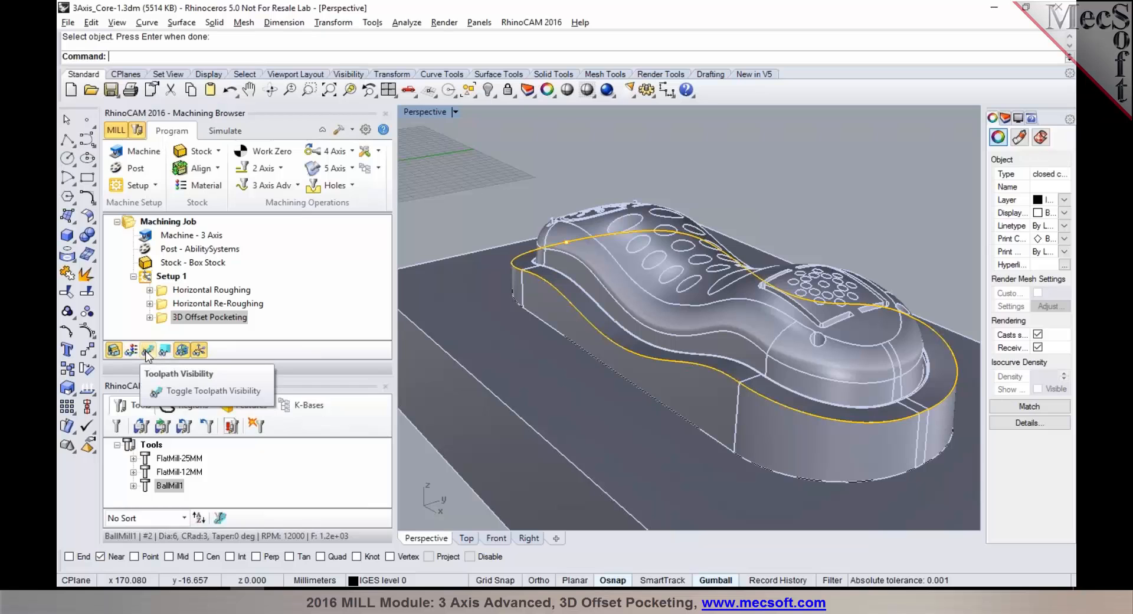
pyautogui.click(147, 351)
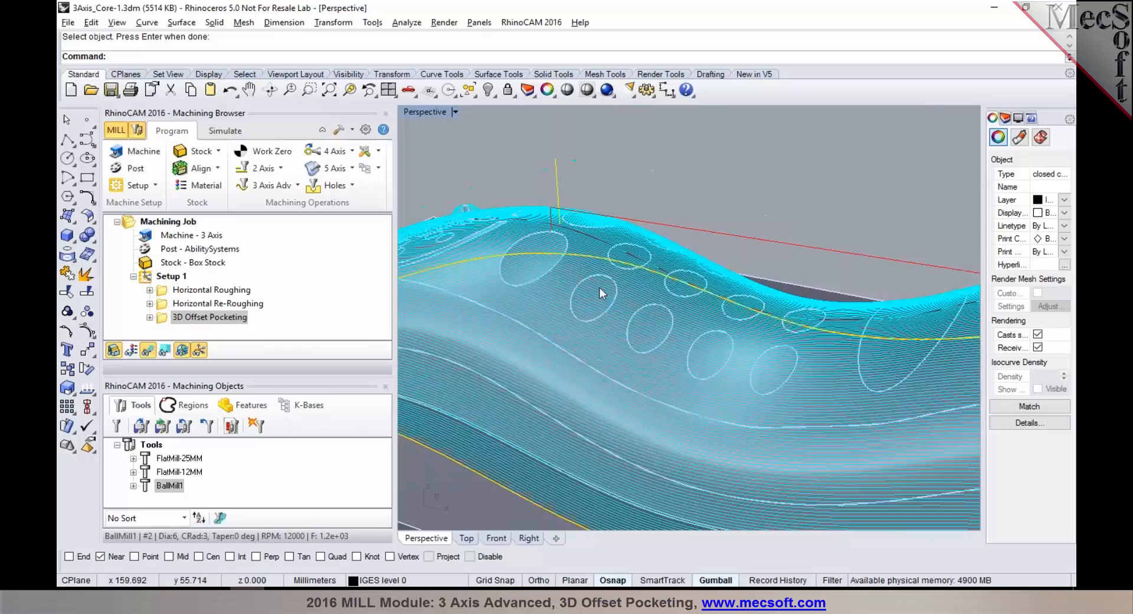
# Orbit and zoom to inspect the offset toolpath over the dimples, buttons and curved side.
pyautogui.moveTo(600, 293); pyautogui.dragTo(810, 337)
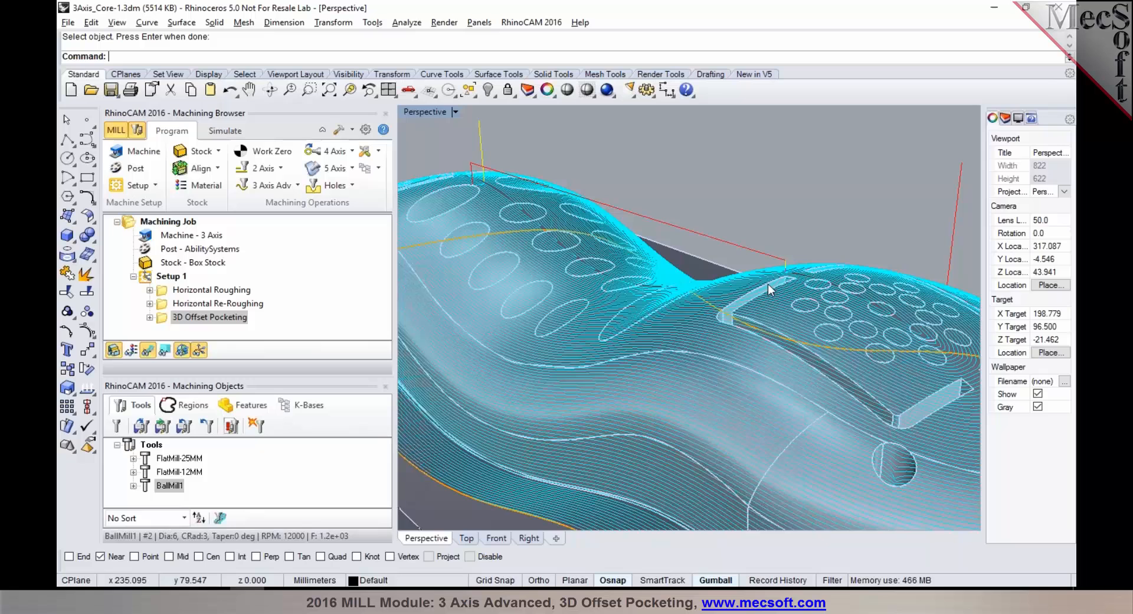
pyautogui.moveTo(717, 277)
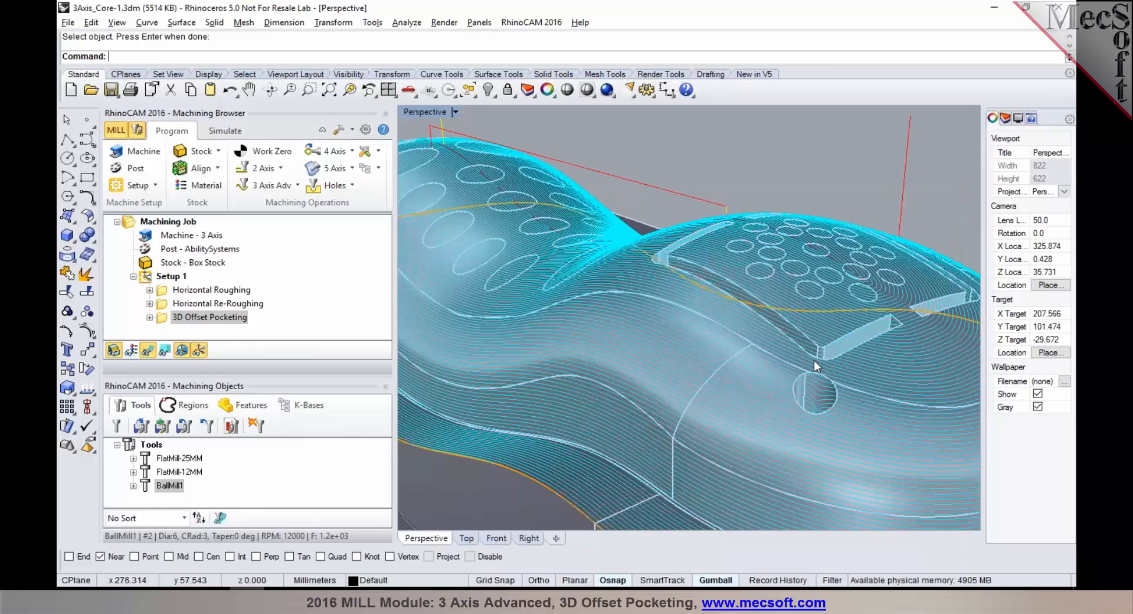
pyautogui.moveTo(814, 366); pyautogui.dragTo(852, 351)
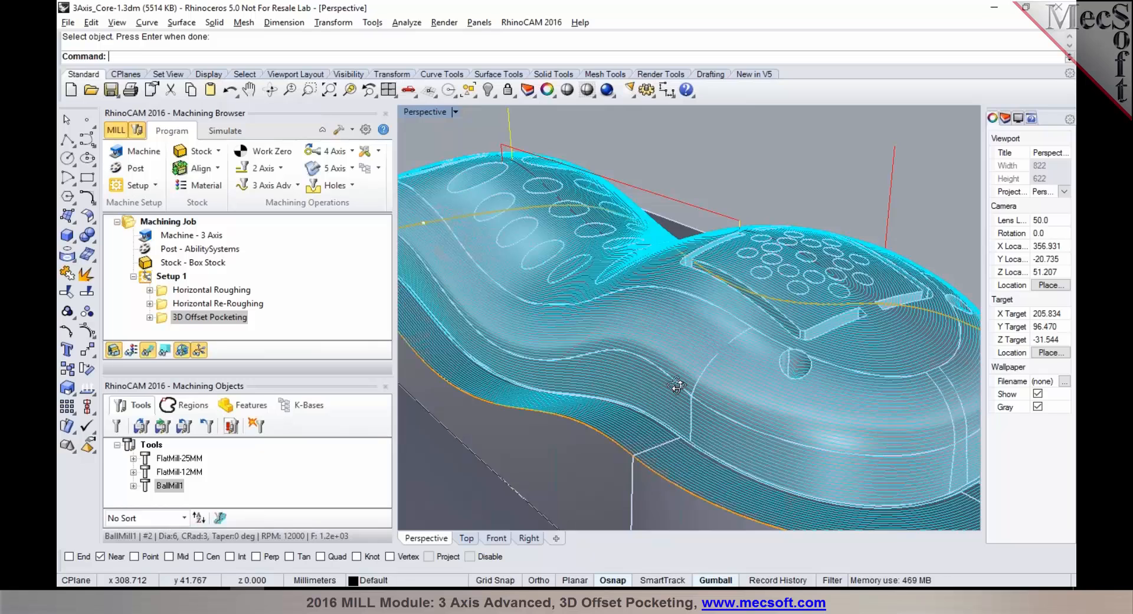
pyautogui.moveTo(675, 387); pyautogui.dragTo(671, 390)
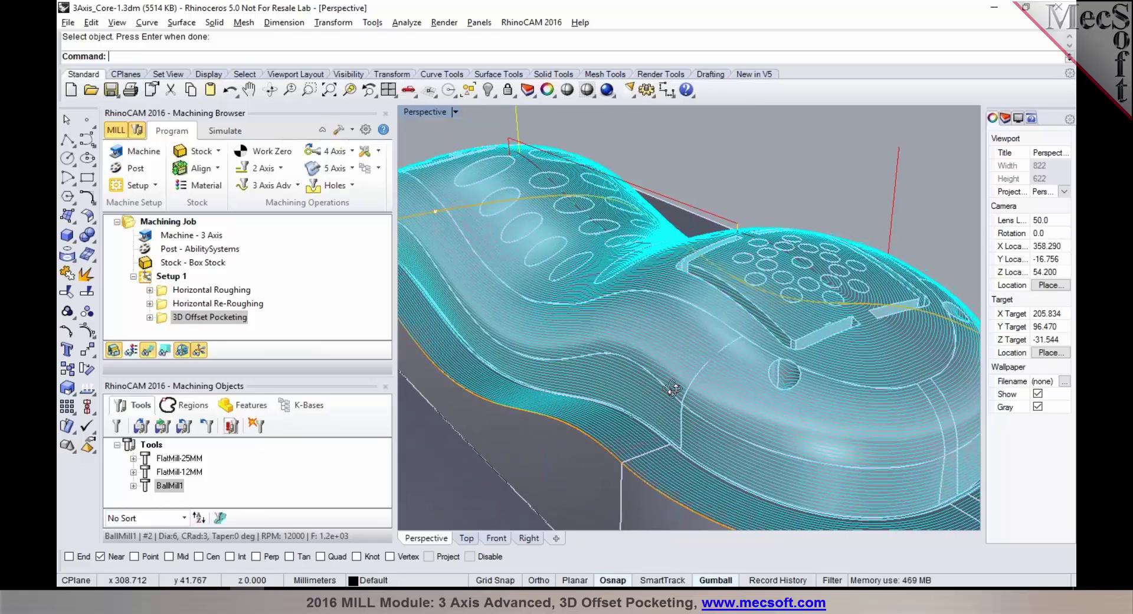
pyautogui.moveTo(671, 390); pyautogui.dragTo(687, 384)
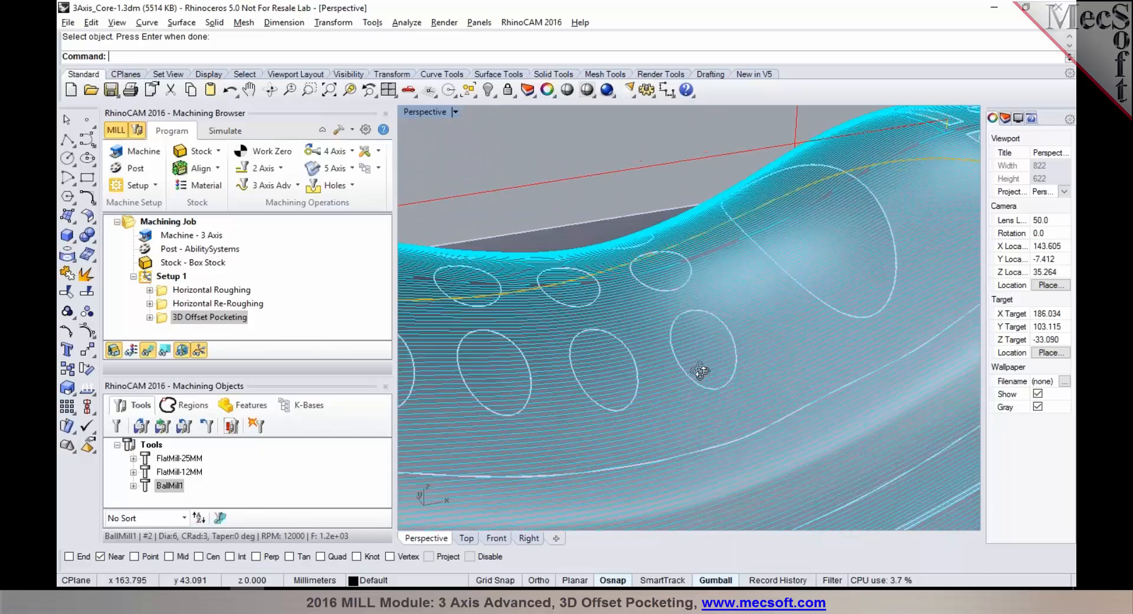
pyautogui.moveTo(700, 371); pyautogui.dragTo(726, 376)
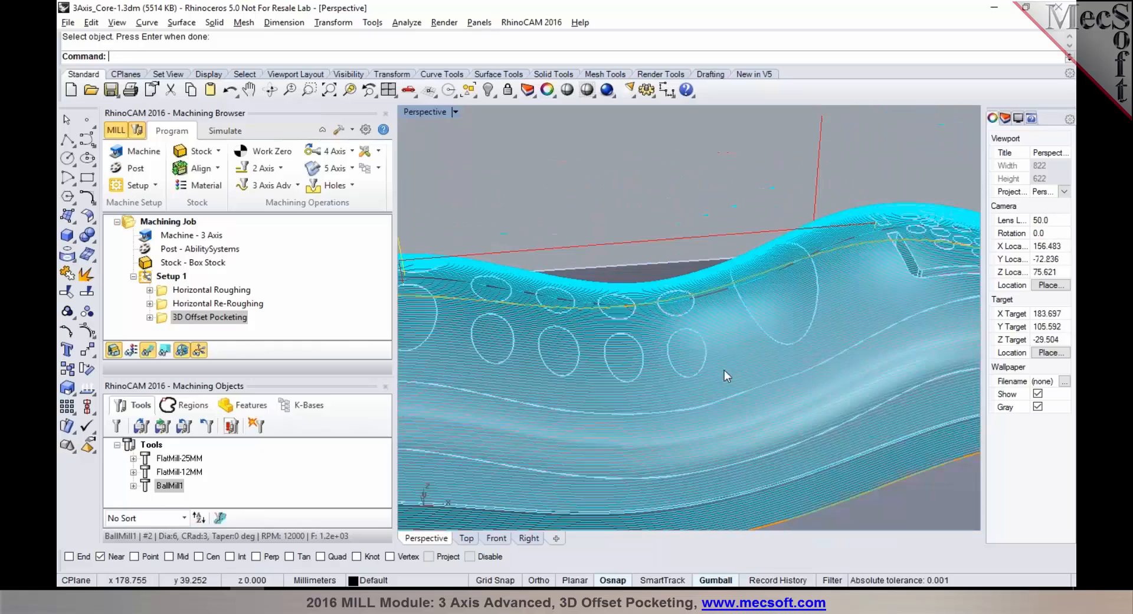
pyautogui.moveTo(726, 376); pyautogui.dragTo(661, 372)
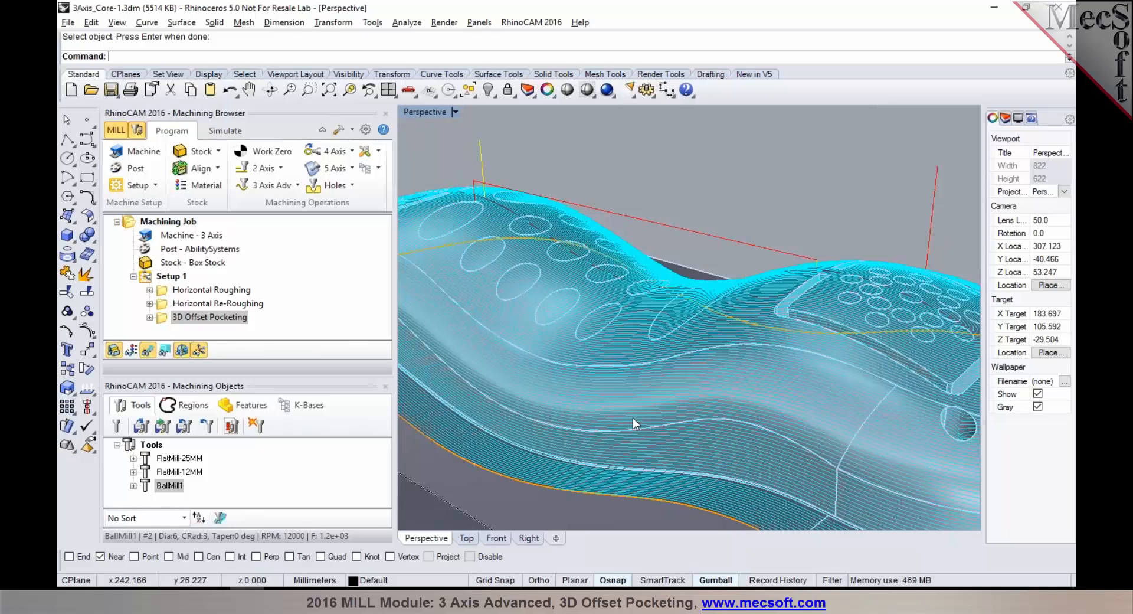
pyautogui.moveTo(619, 432)
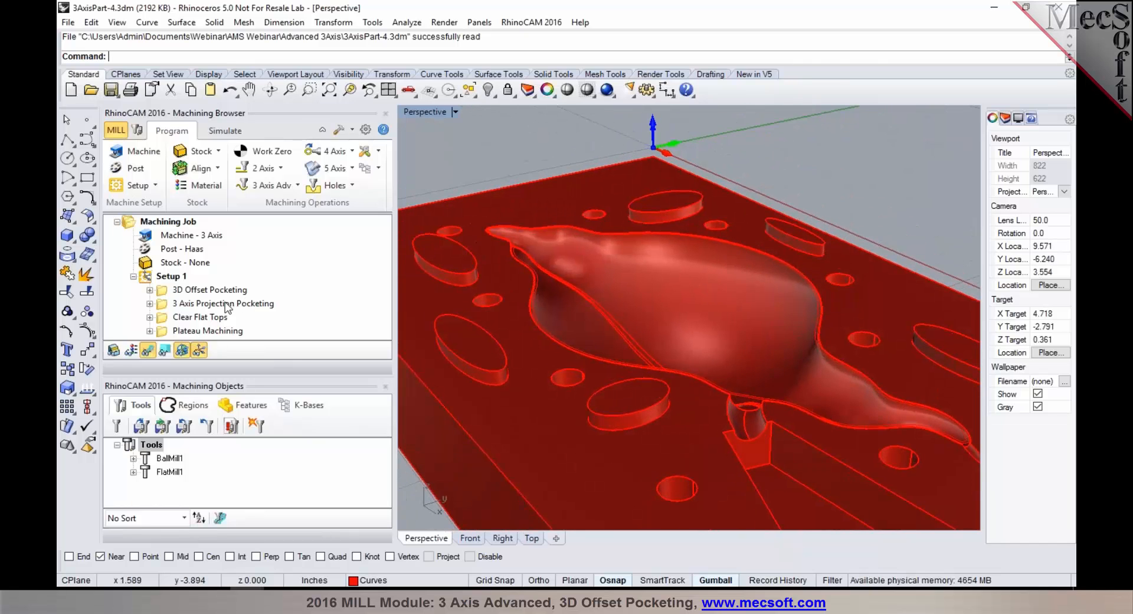
# Display 3AxisPart-4's 3D Offset Pocketing toolpath over the central raised form.
pyautogui.click(222, 304)
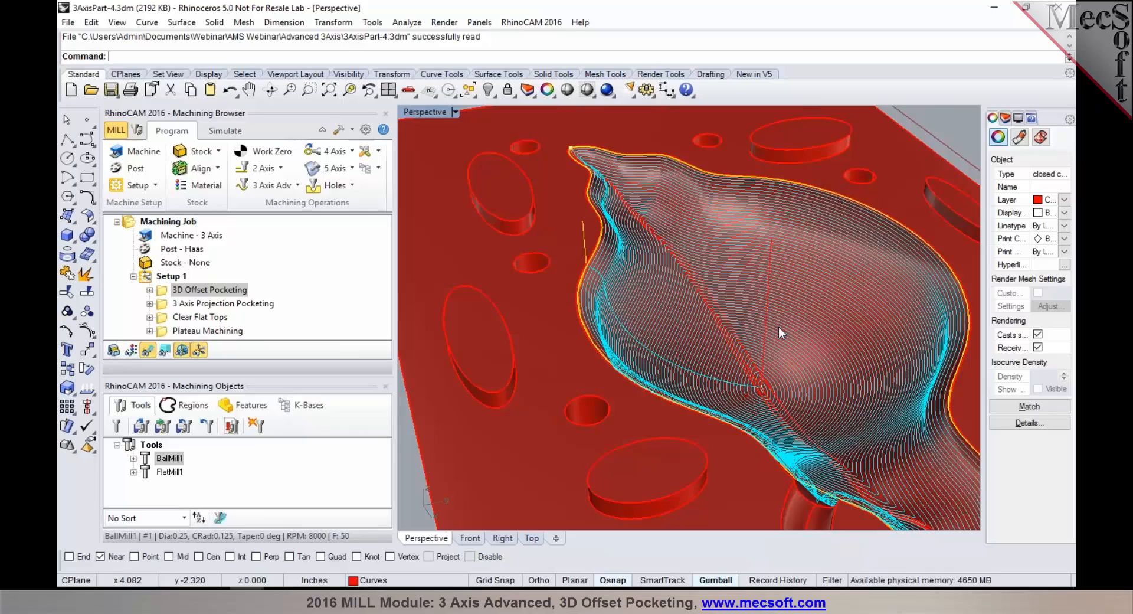
pyautogui.moveTo(703, 328)
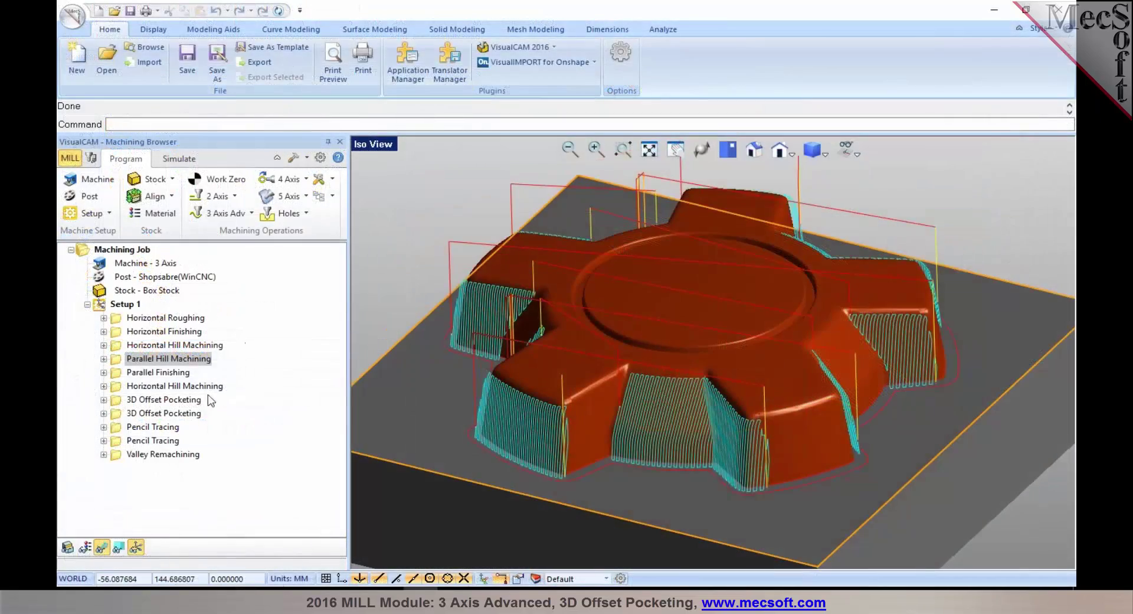
# Display the second 3D Offset Pocketing toolpath covering the whole gear-shaped part.
pyautogui.click(163, 400)
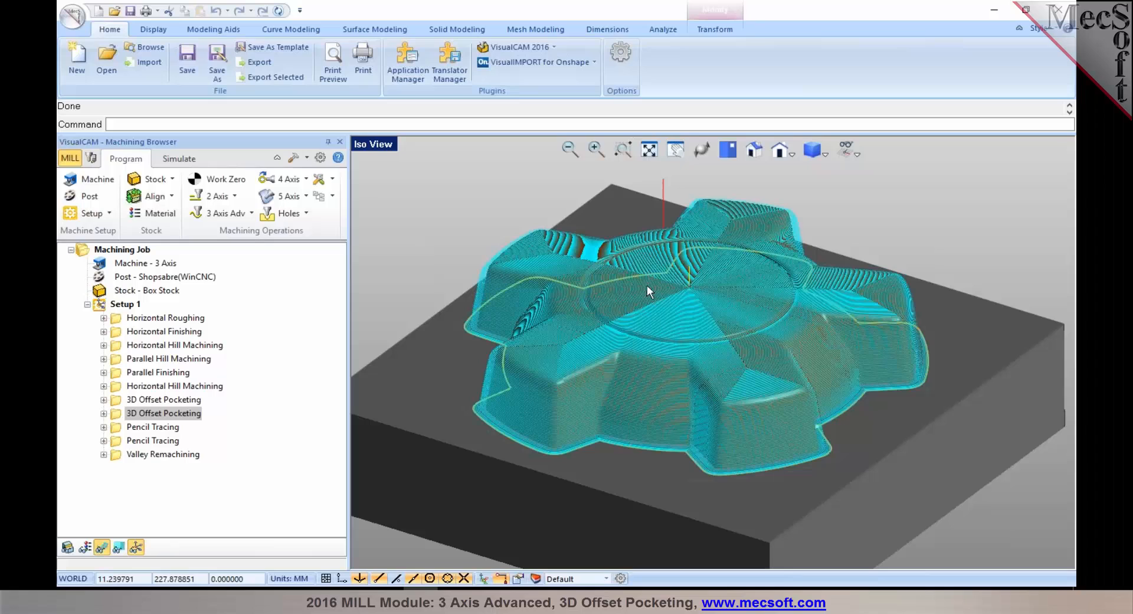
pyautogui.moveTo(509, 392)
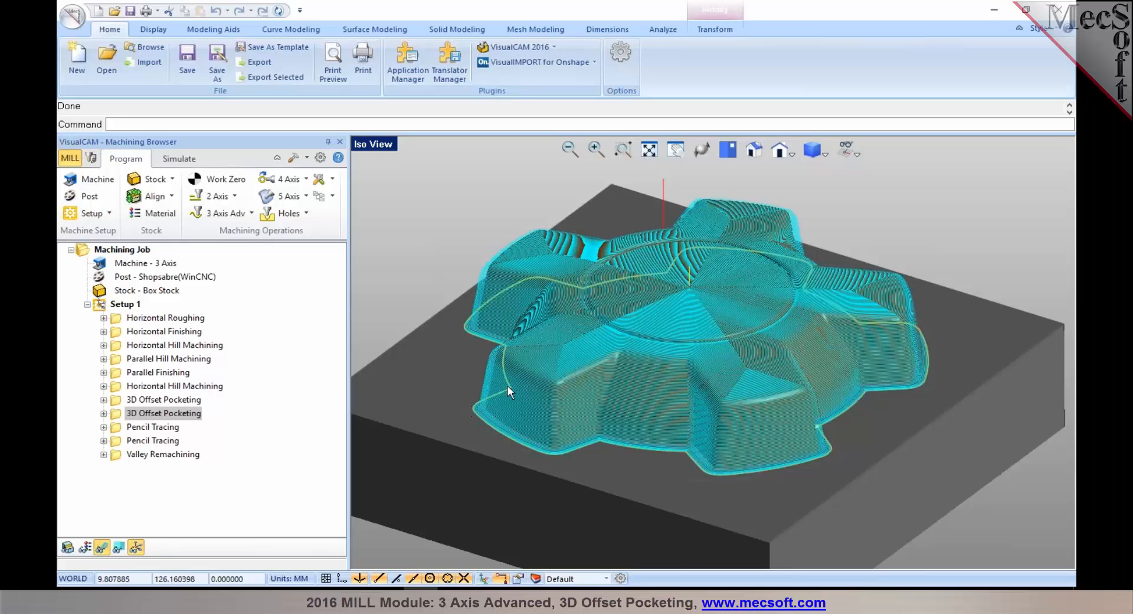
pyautogui.moveTo(416, 438)
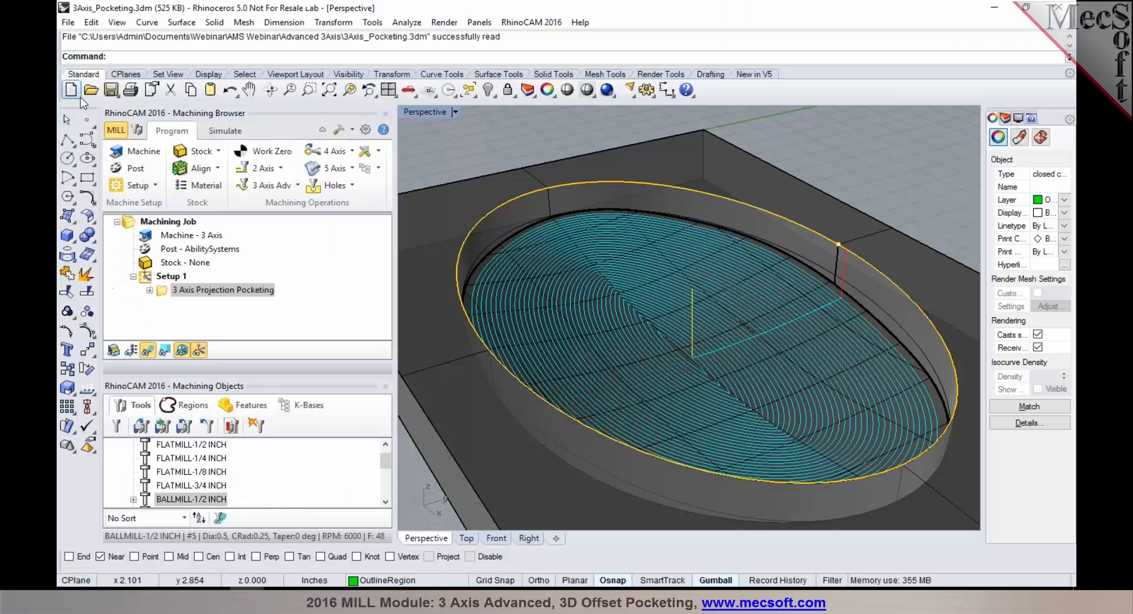
# Open CoreBox-ReRoughing.3dm with its roughing, re-roughing, pocketing and finishing setup.
pyautogui.click(92, 90)
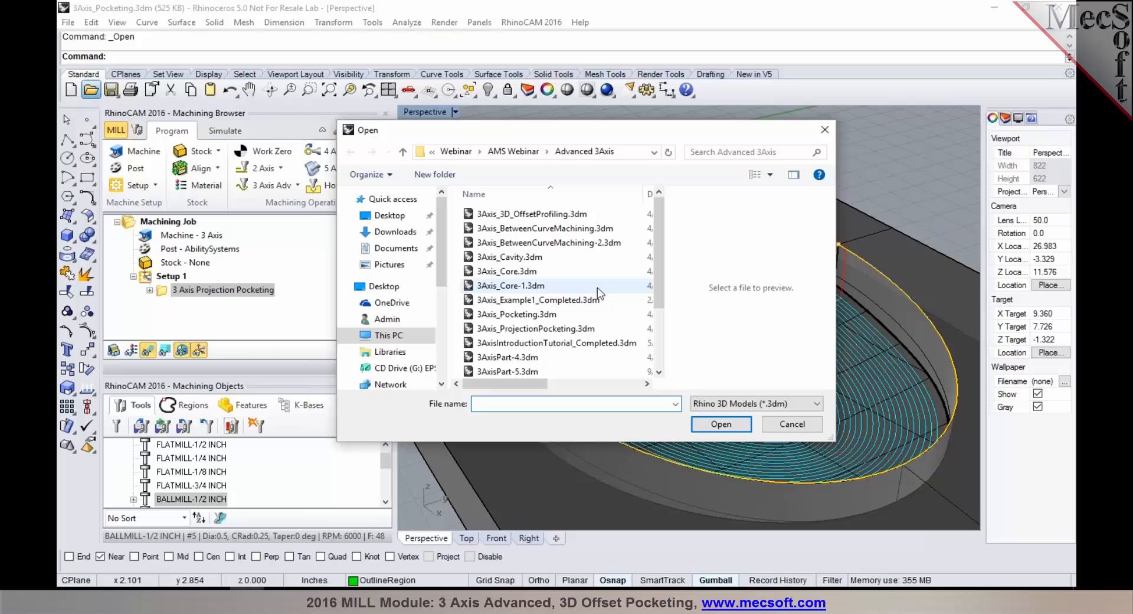
pyautogui.moveTo(578, 293)
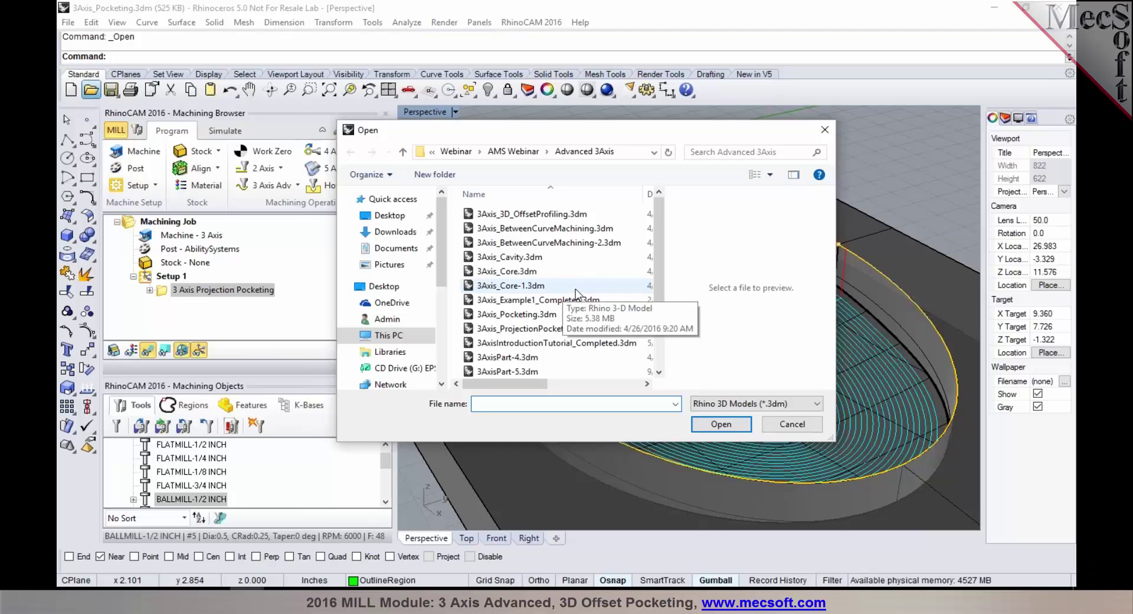
pyautogui.click(526, 341)
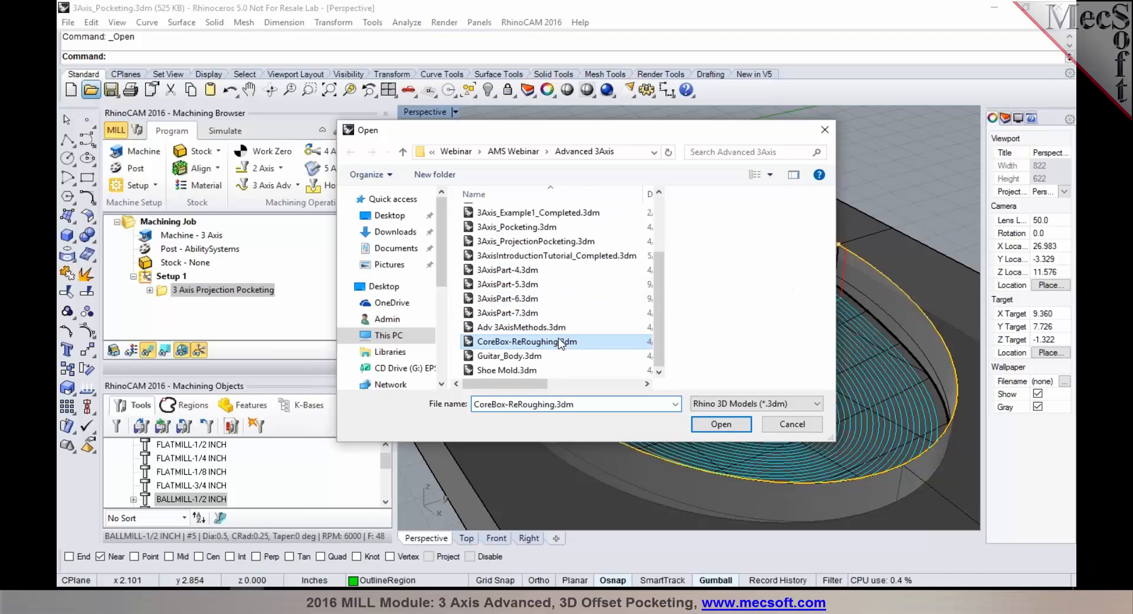
pyautogui.click(722, 423)
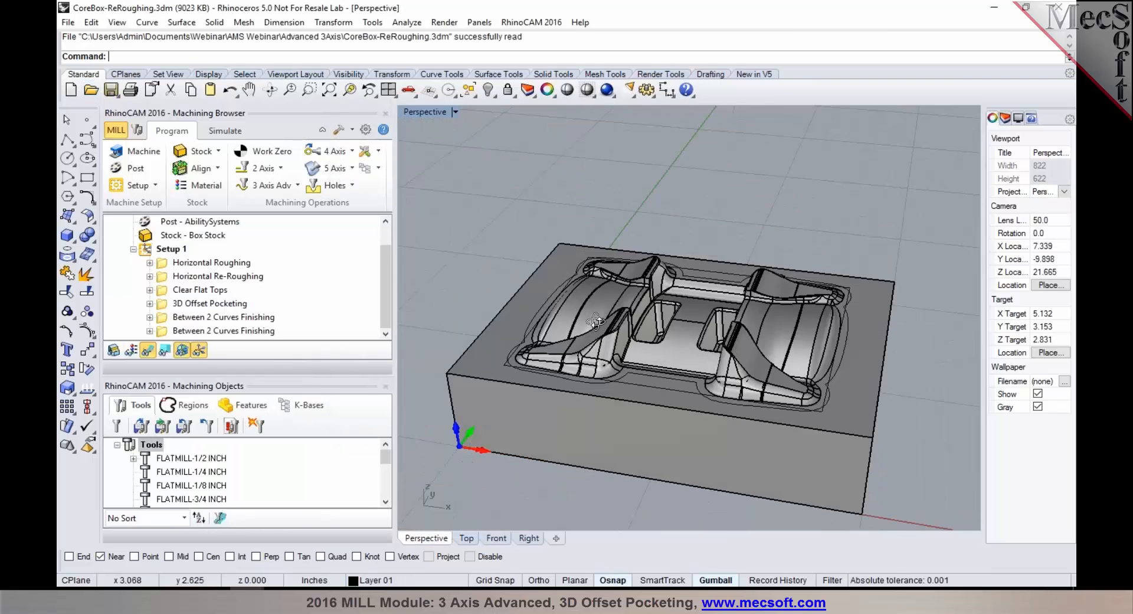
# Display the 3D Offset Pocketing toolpath and inspect it inside the pocket and along the cavity walls.
pyautogui.moveTo(596, 322); pyautogui.dragTo(567, 335)
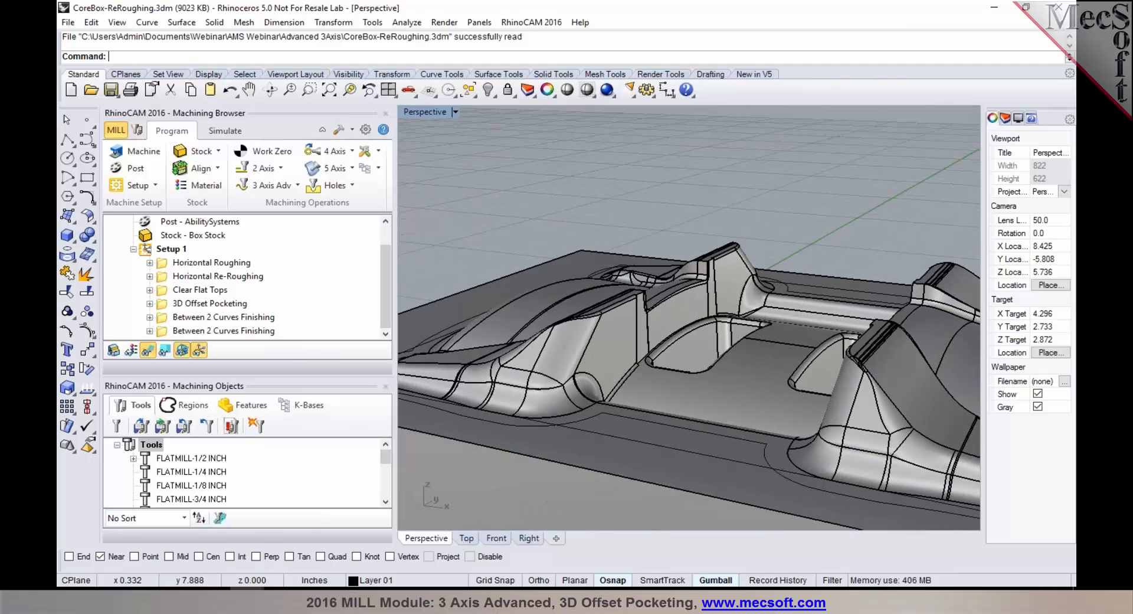
pyautogui.click(210, 304)
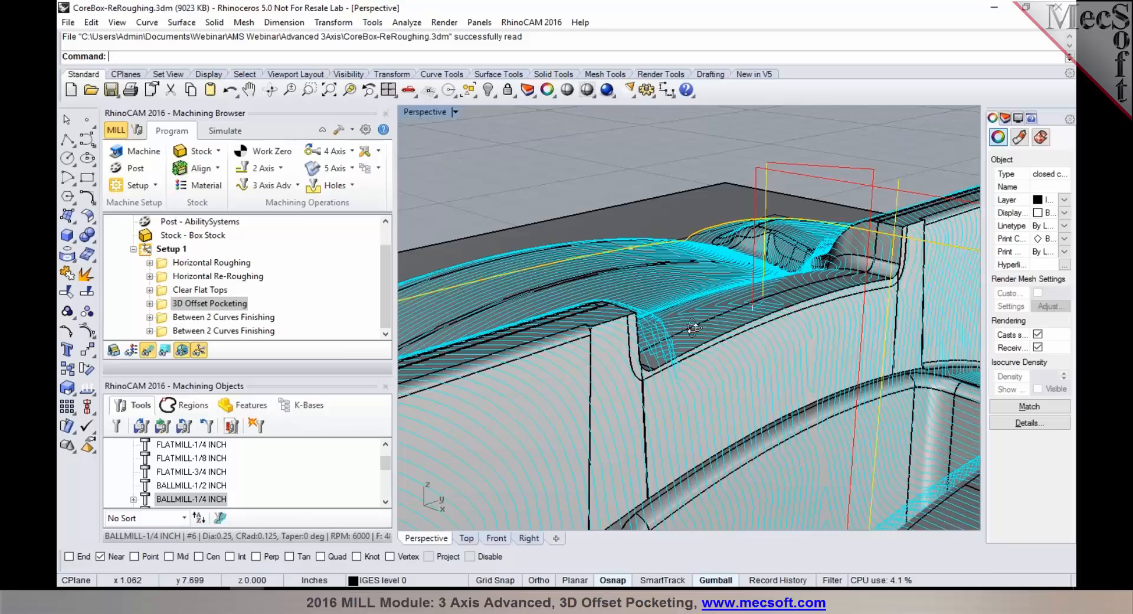
pyautogui.moveTo(693, 329); pyautogui.dragTo(705, 289)
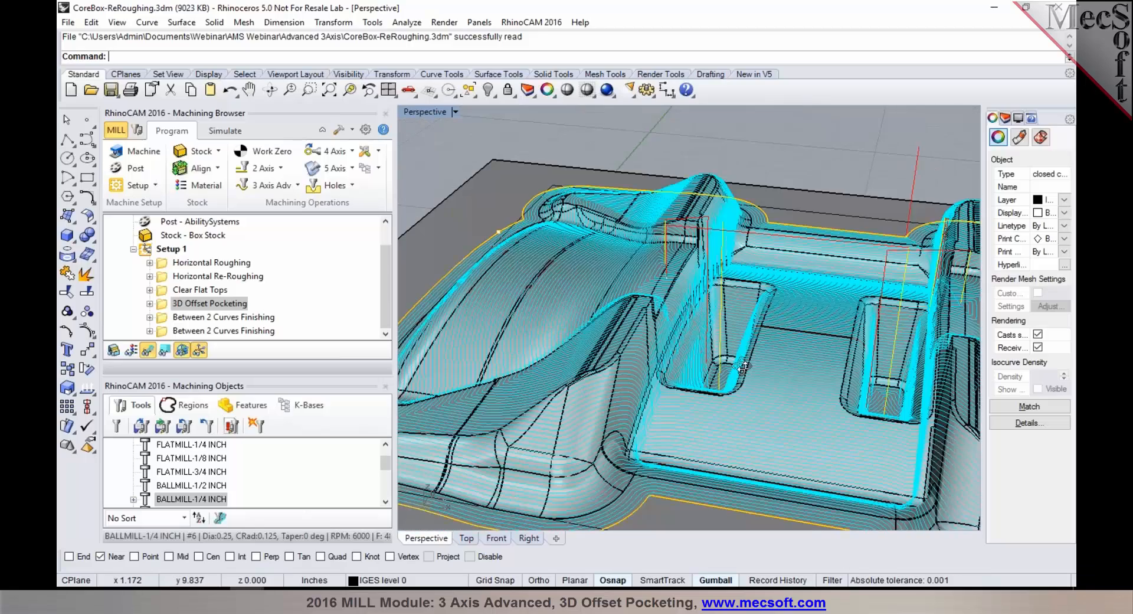
pyautogui.moveTo(737, 365); pyautogui.dragTo(852, 361)
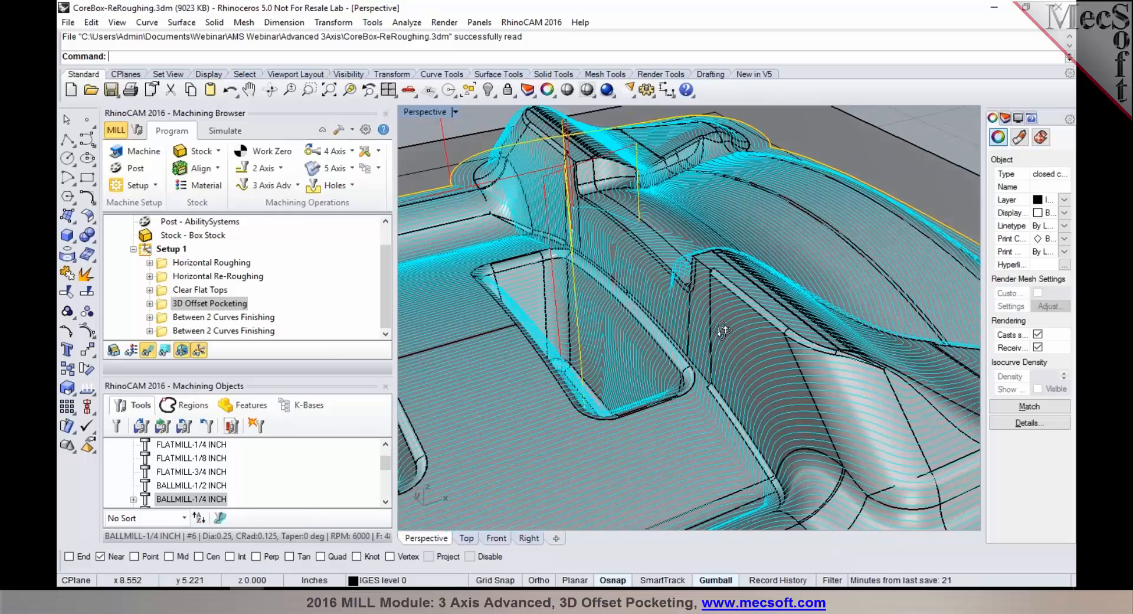
pyautogui.moveTo(723, 332); pyautogui.dragTo(821, 411)
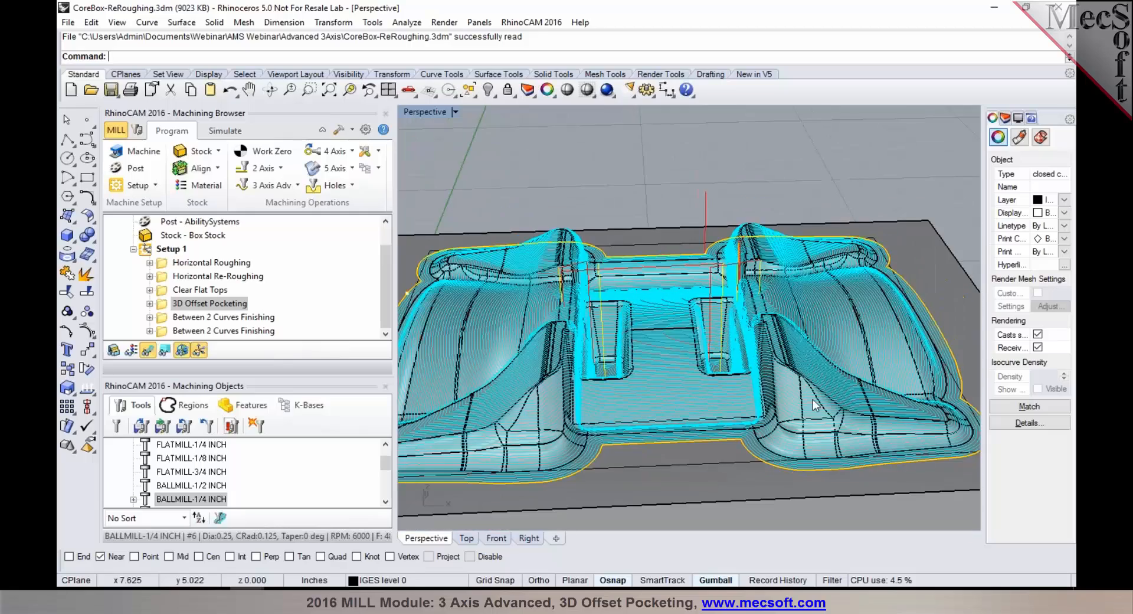
# Display the Horizontal Re-Roughing toolpath, inspect its pocket cuts, then bring up the simulated stock.
pyautogui.click(210, 262)
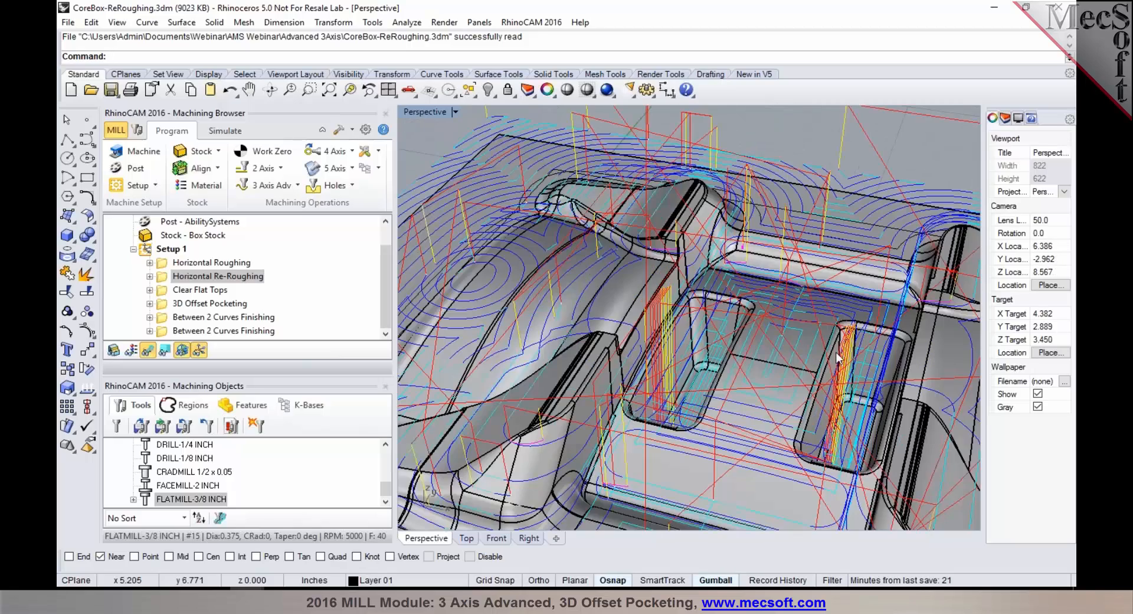
pyautogui.moveTo(838, 357); pyautogui.dragTo(756, 320)
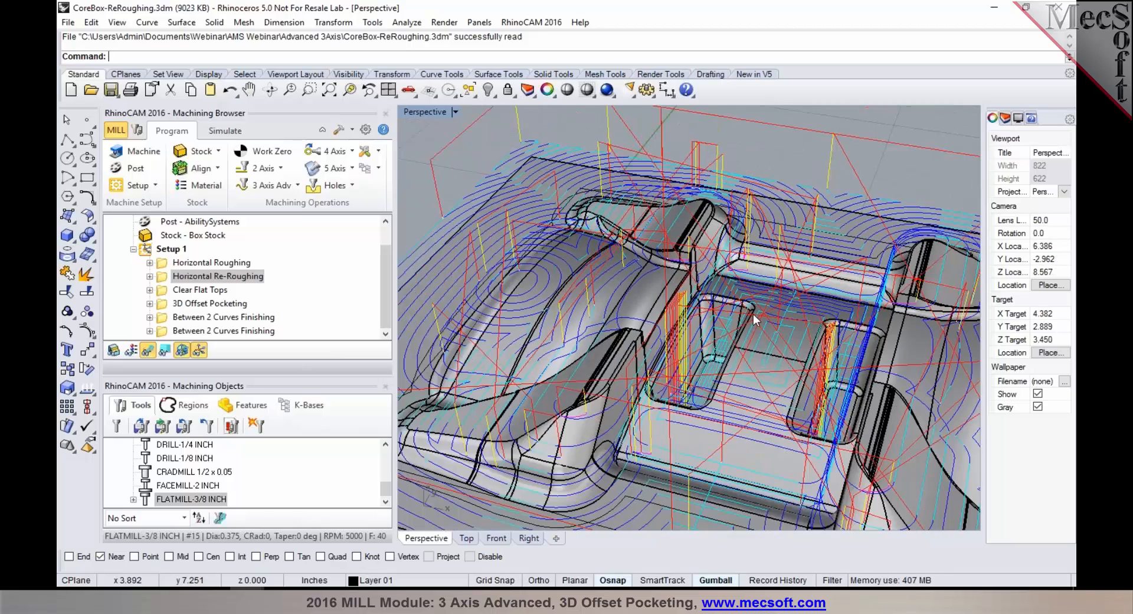
pyautogui.moveTo(752, 317); pyautogui.dragTo(831, 368)
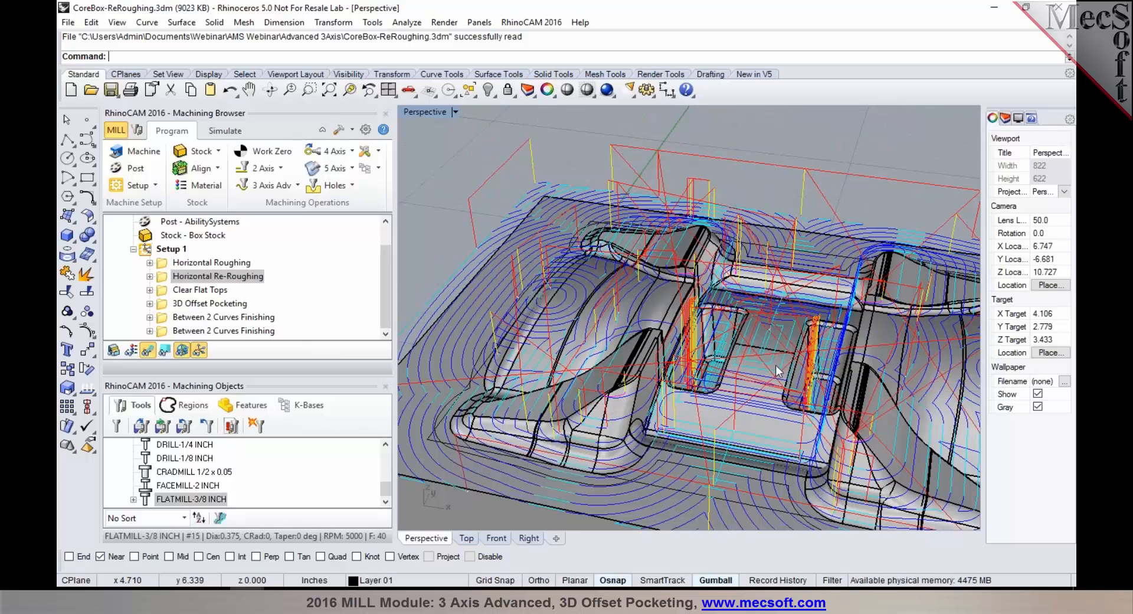
pyautogui.moveTo(777, 370); pyautogui.dragTo(769, 374)
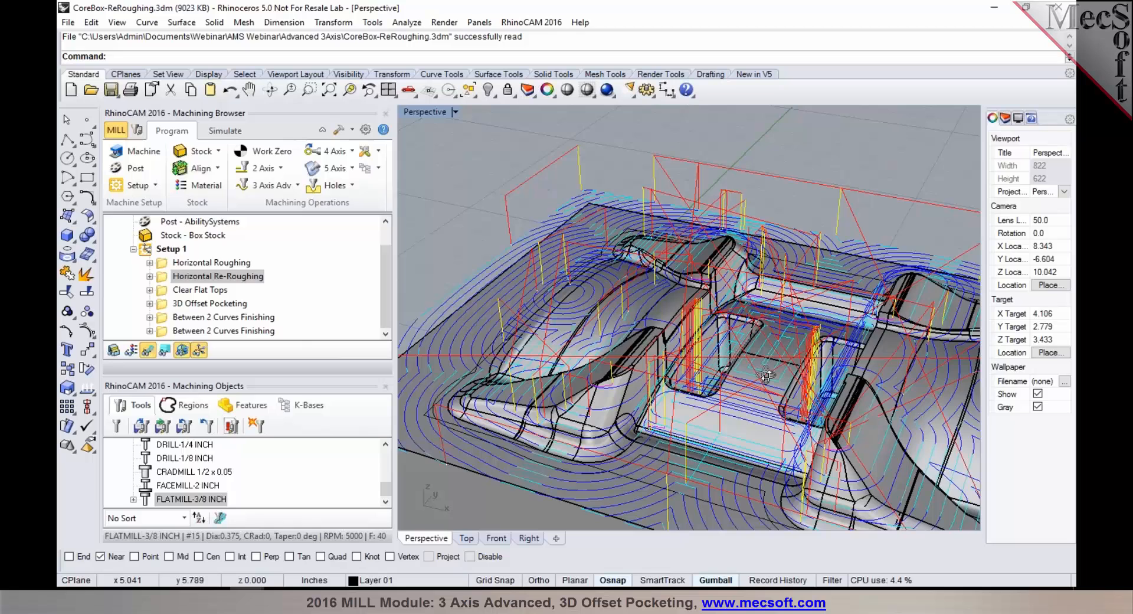
pyautogui.click(224, 131)
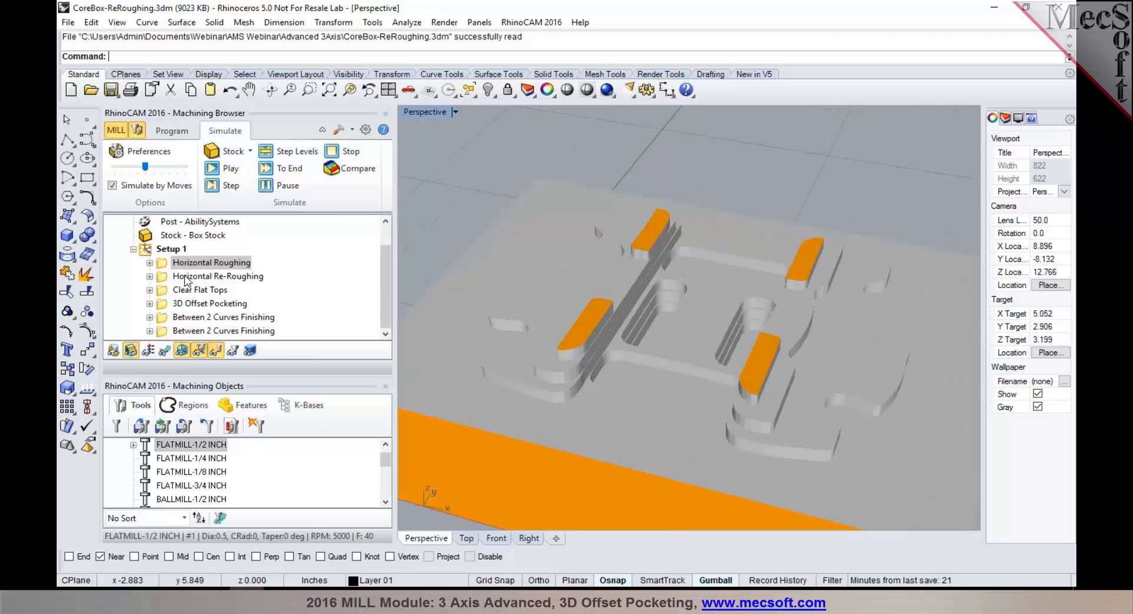
# Toggle the simulated stock between Horizontal Roughing and Horizontal Re-Roughing to compare terraces.
pyautogui.click(211, 169)
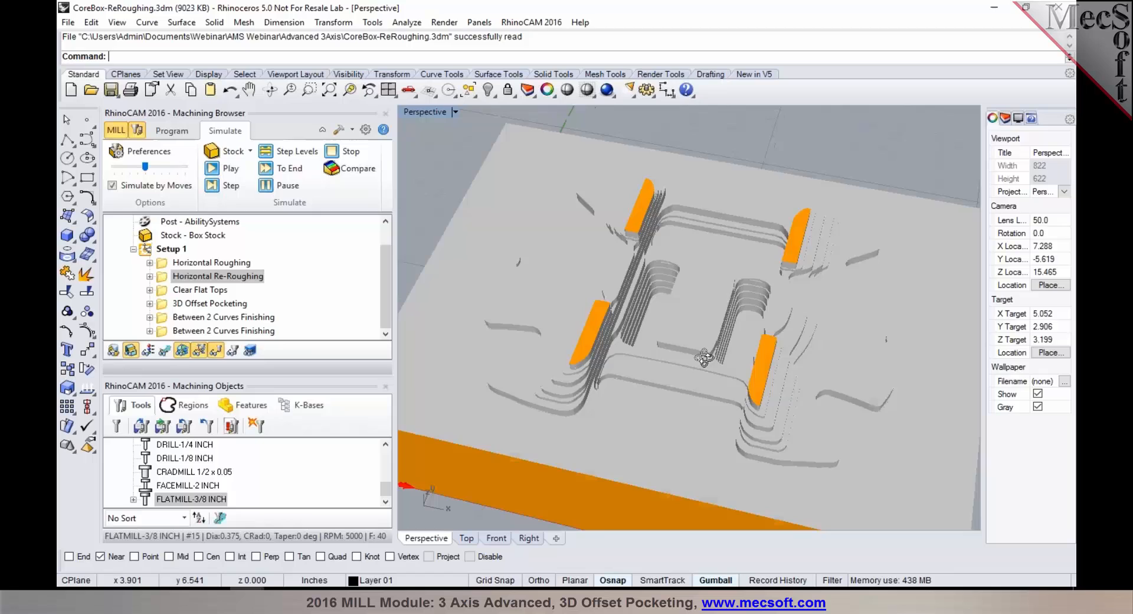
pyautogui.click(210, 262)
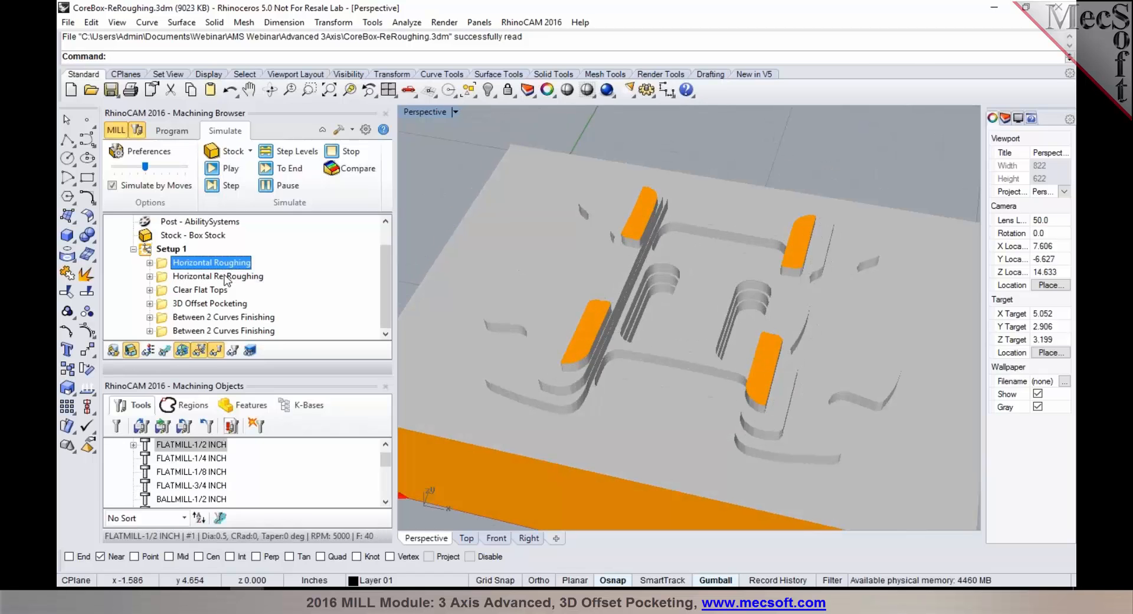
pyautogui.click(217, 276)
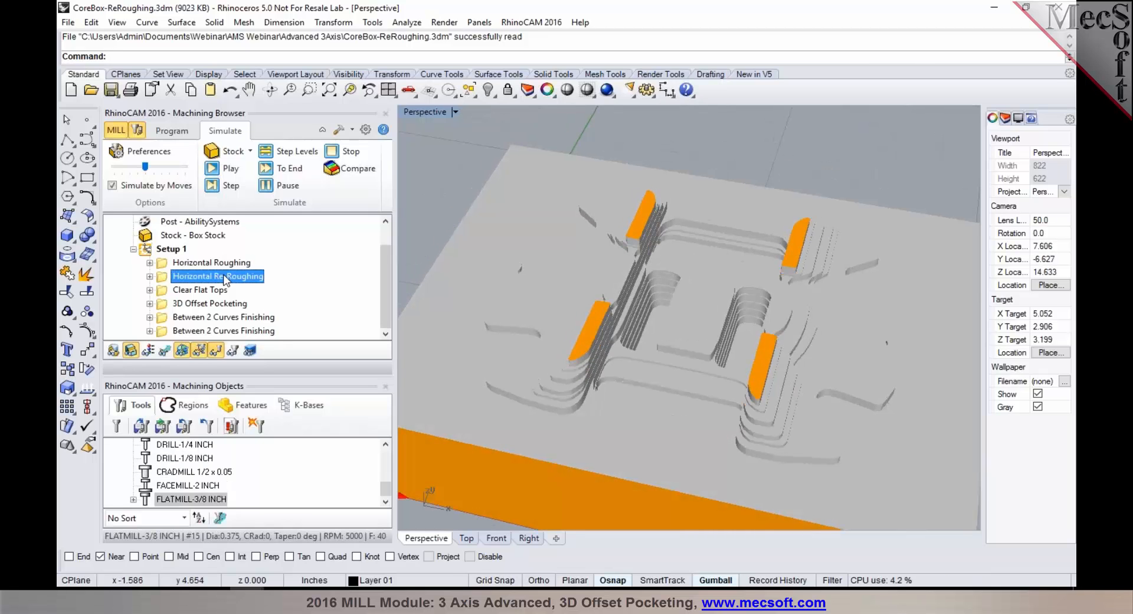